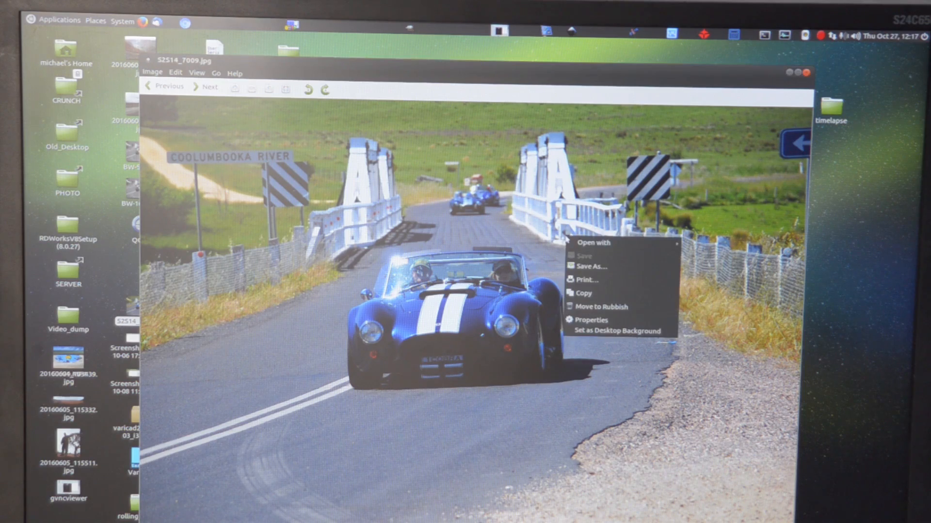
mouse_move(593, 242)
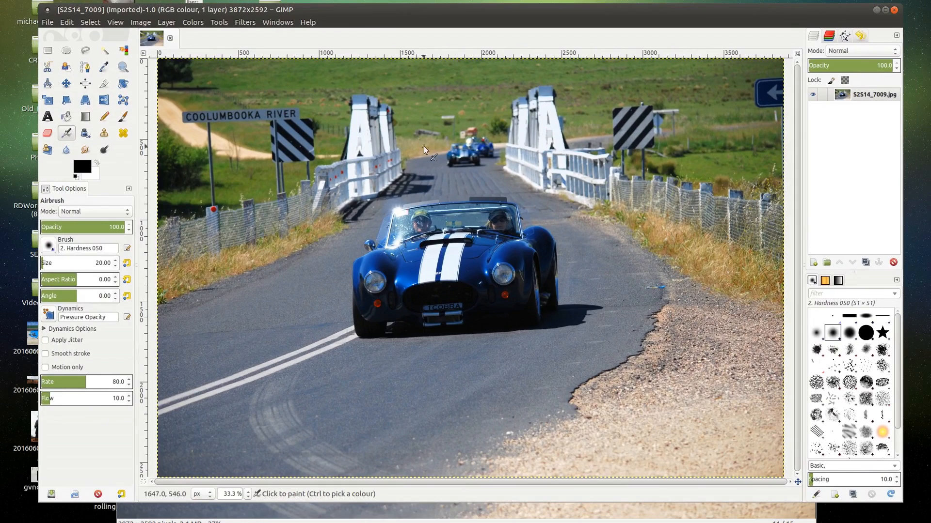
mouse_move(361, 179)
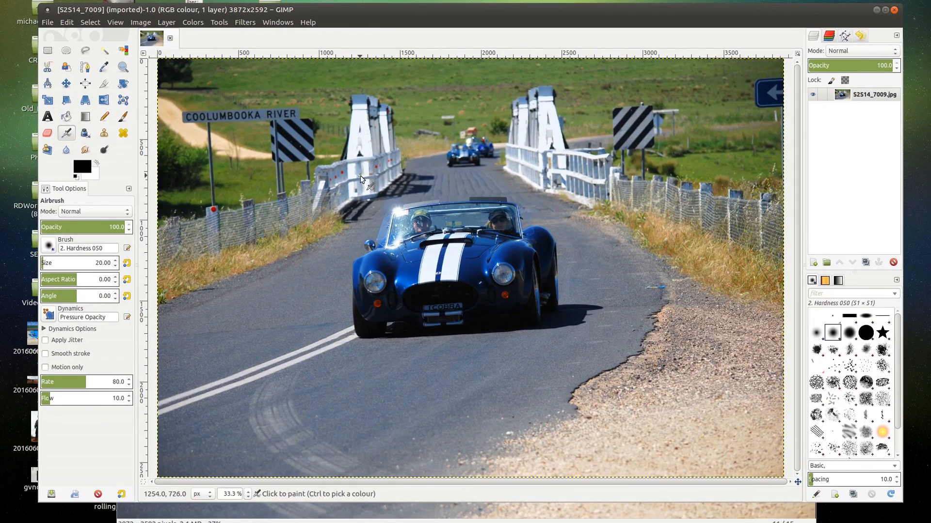
mouse_move(350, 191)
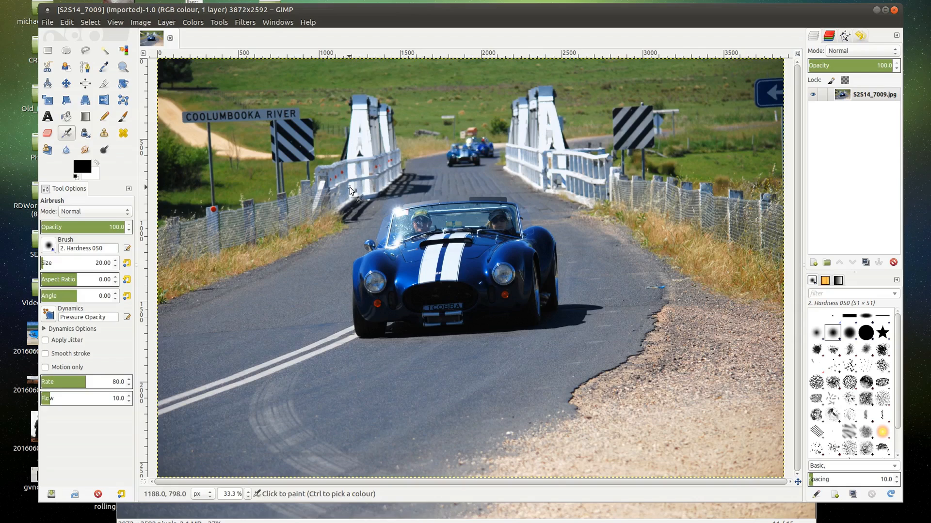
- Enter a new image height of 200/.2 in Scale Image, keeping the aspect ratio linked
click(141, 22)
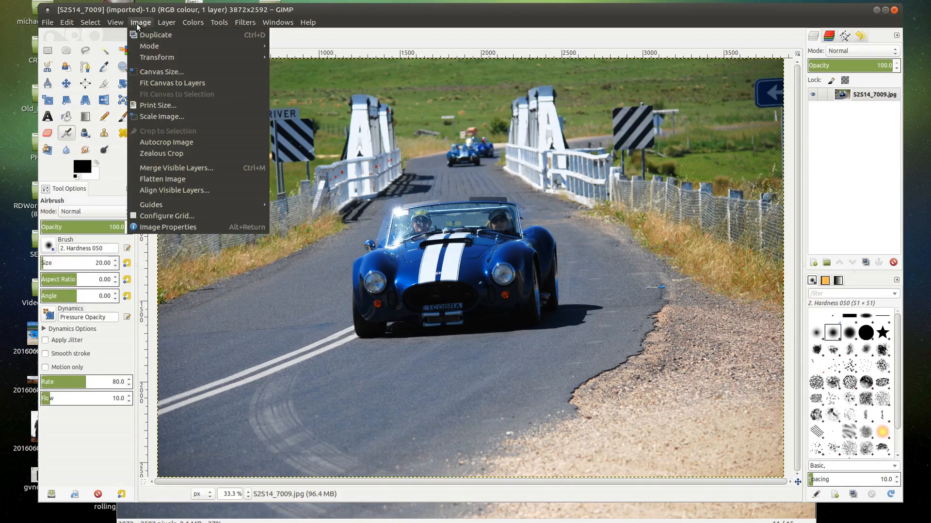
mouse_move(145, 95)
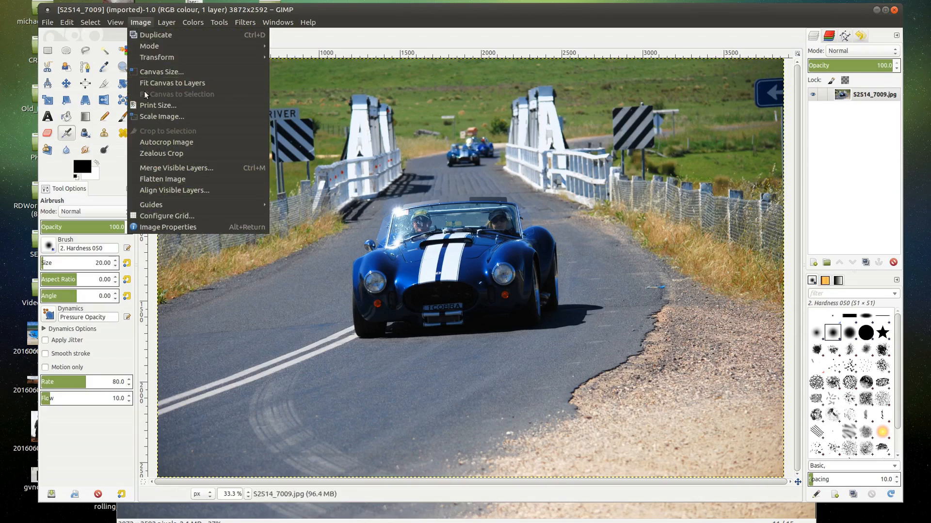
click(162, 117)
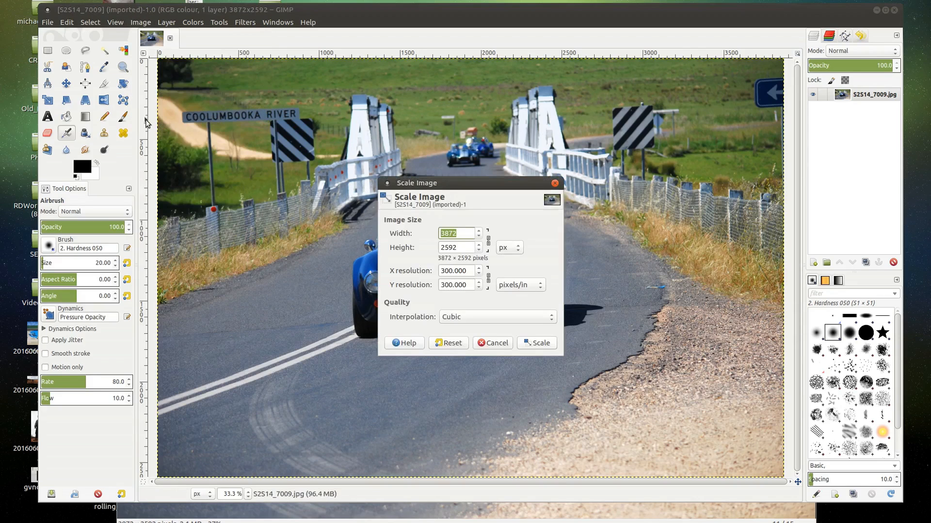
mouse_move(314, 252)
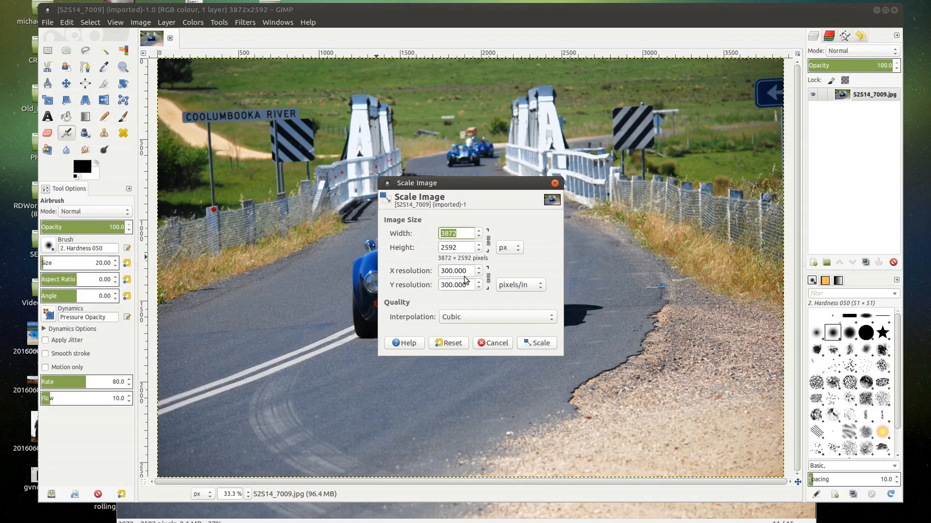
mouse_move(470, 285)
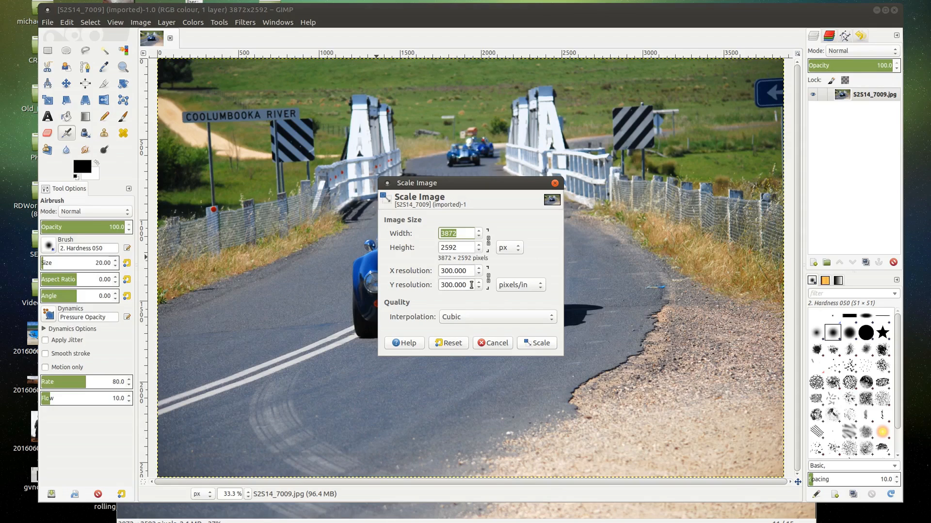
click(456, 247)
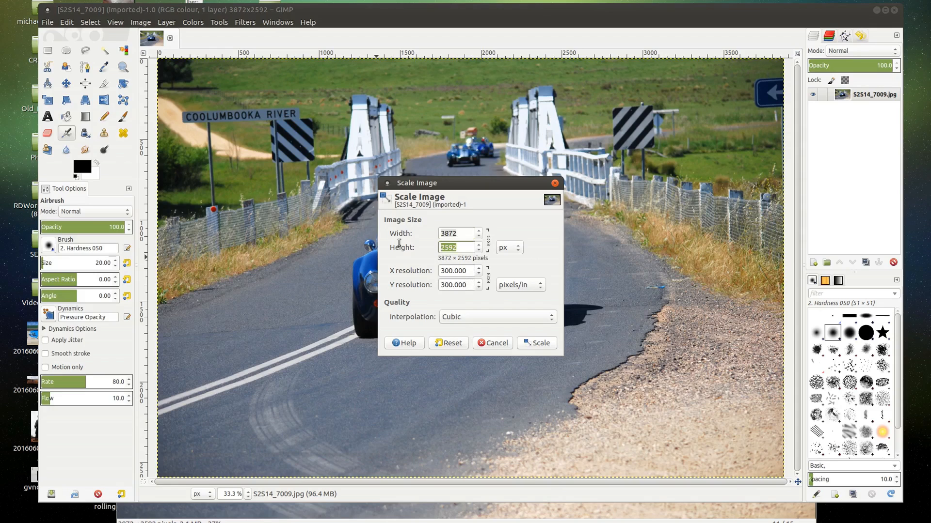
text(200)
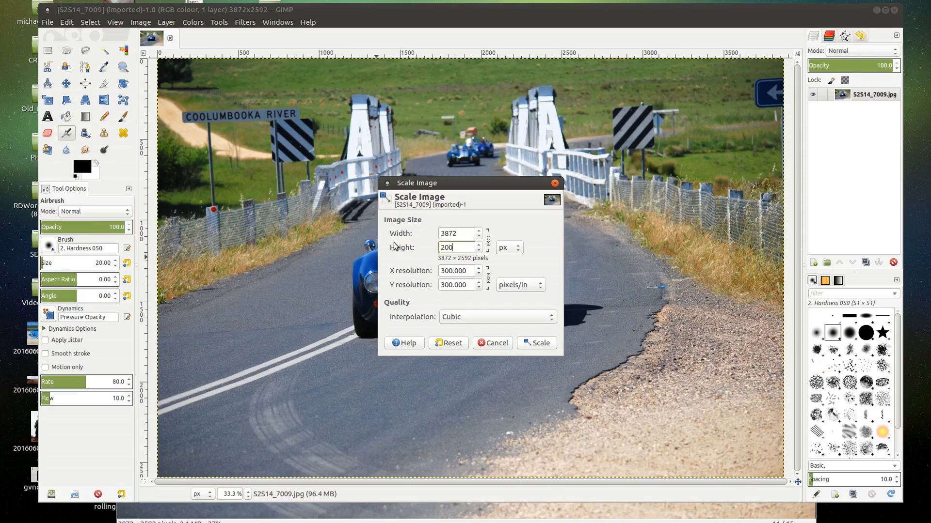
text(/.2)
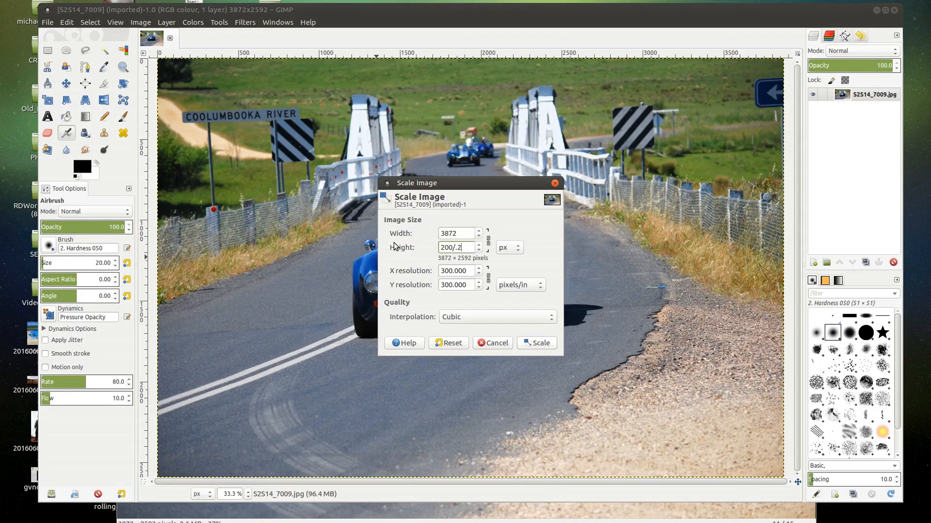
mouse_move(451, 309)
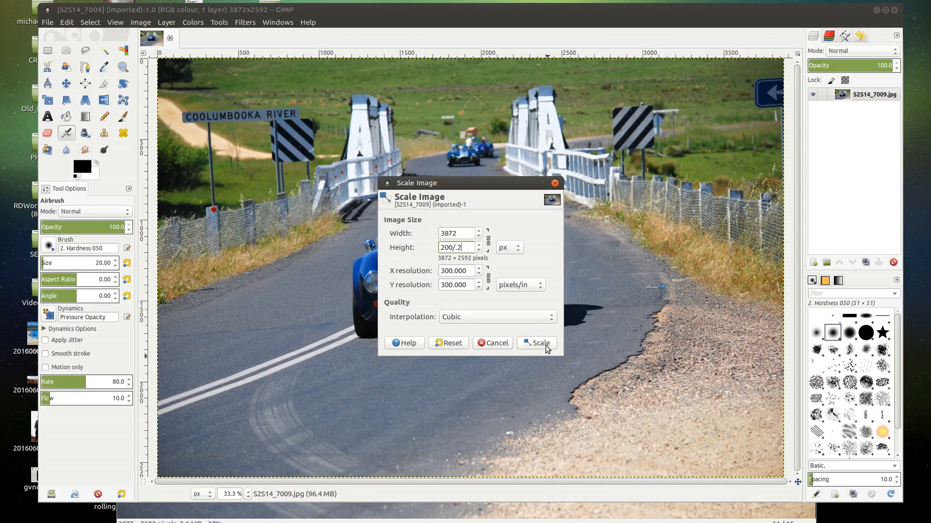
- Apply the scaling so the car photo becomes 1494 × 1000 pixels
click(539, 343)
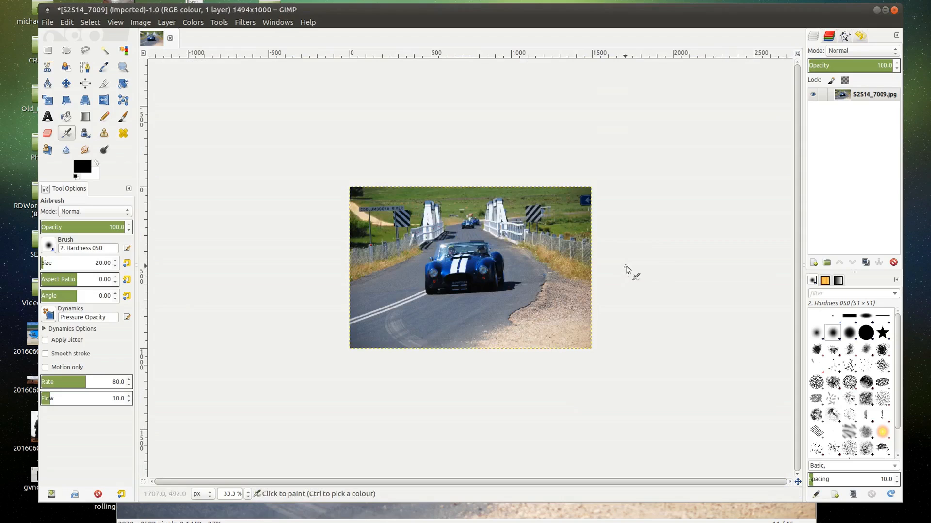
mouse_move(657, 255)
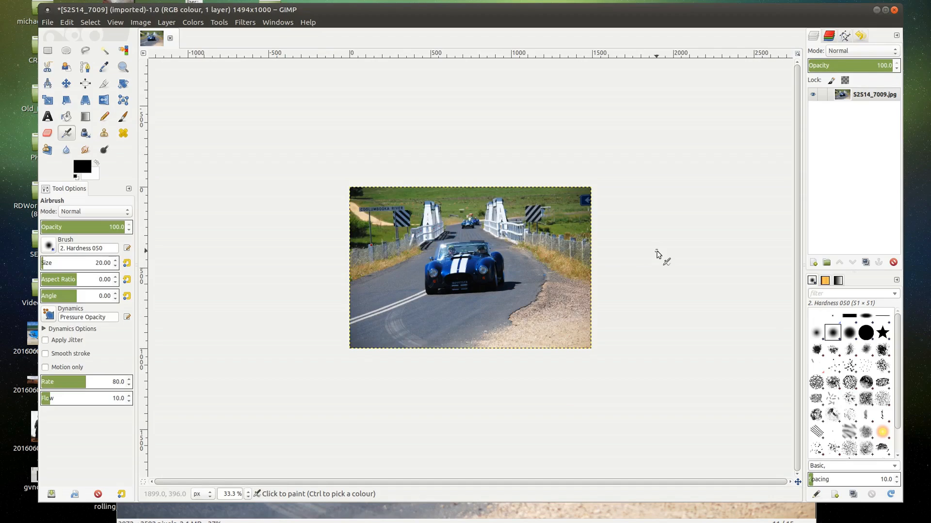
mouse_move(653, 260)
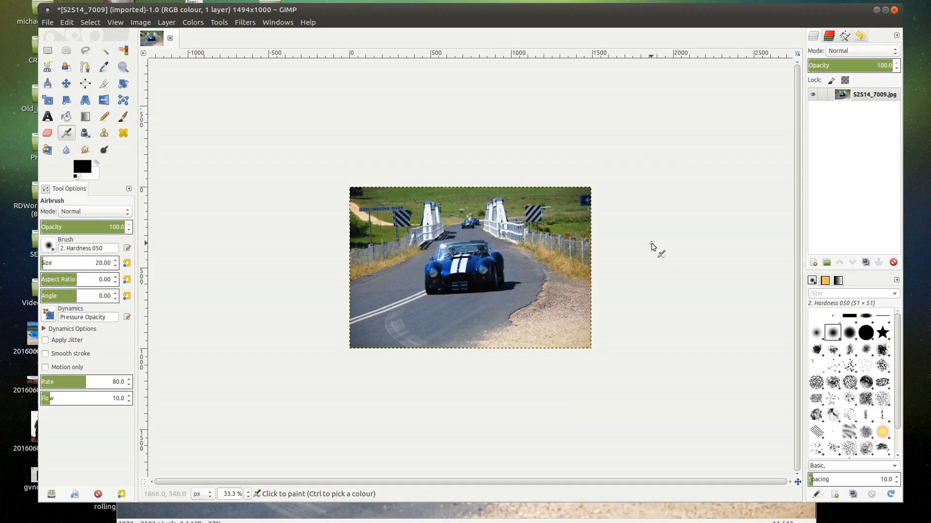
mouse_move(652, 250)
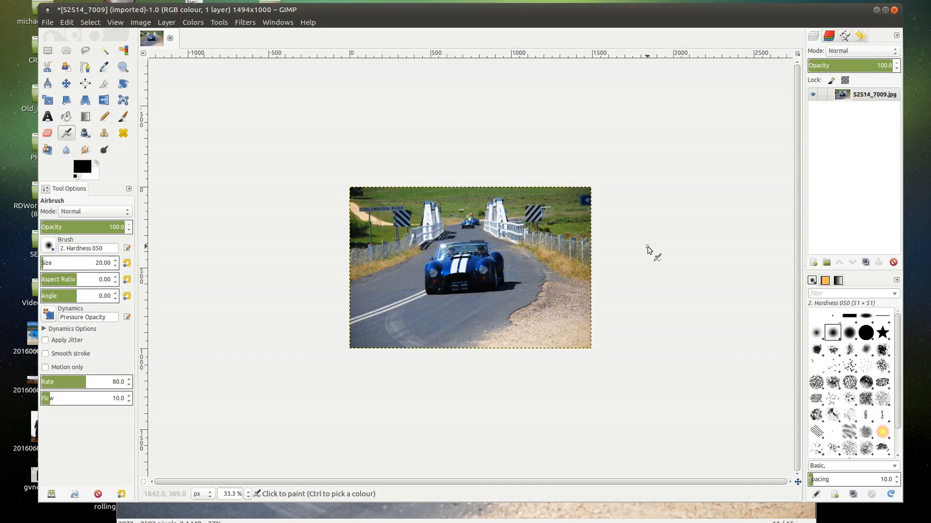
mouse_move(388, 191)
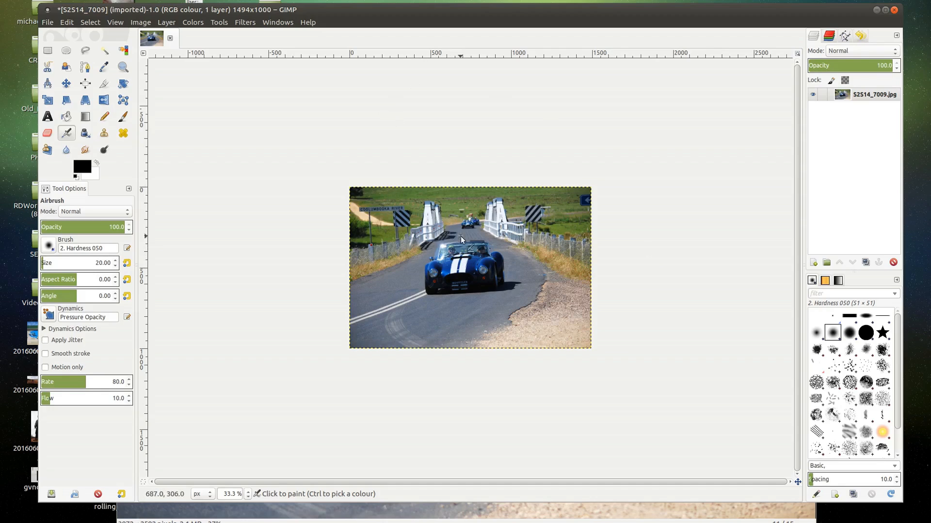
mouse_move(469, 243)
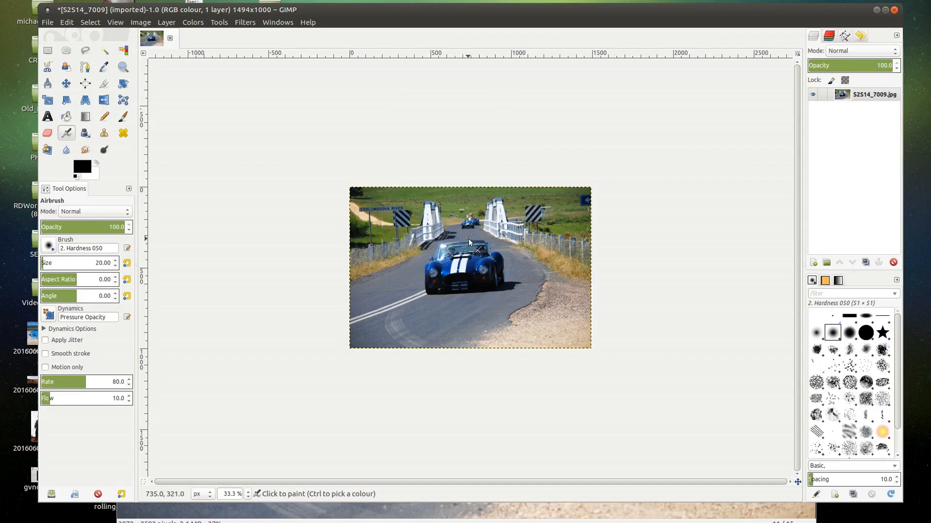
mouse_move(509, 252)
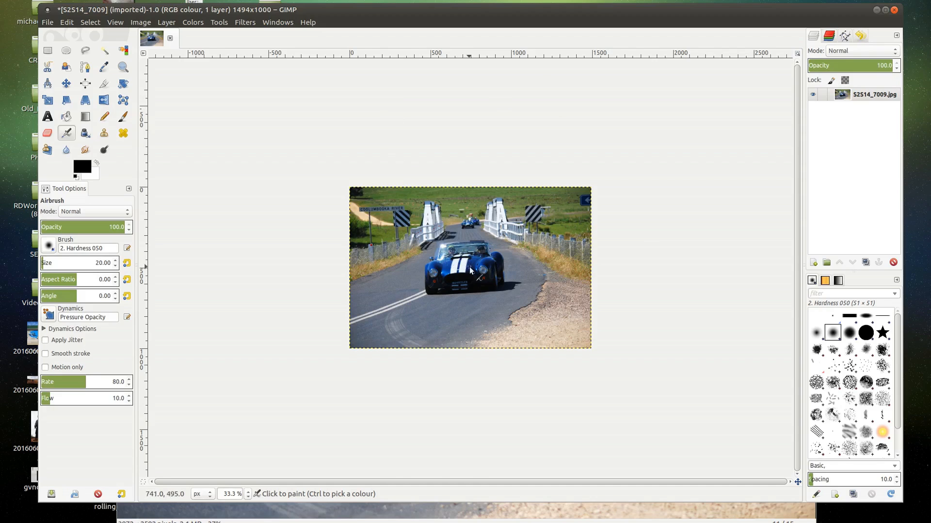
- Launch Colors > Retinex to preview contrast enhancement on the resized photo
click(141, 22)
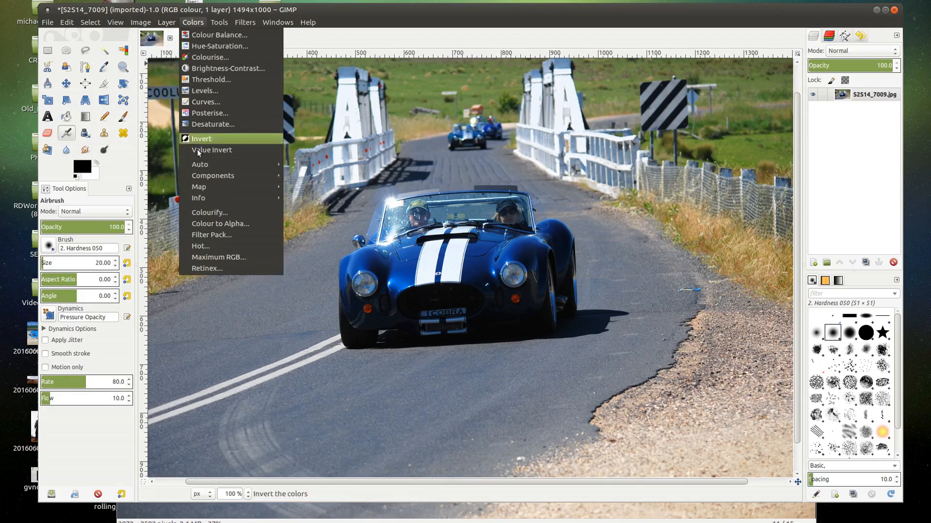
mouse_move(206, 269)
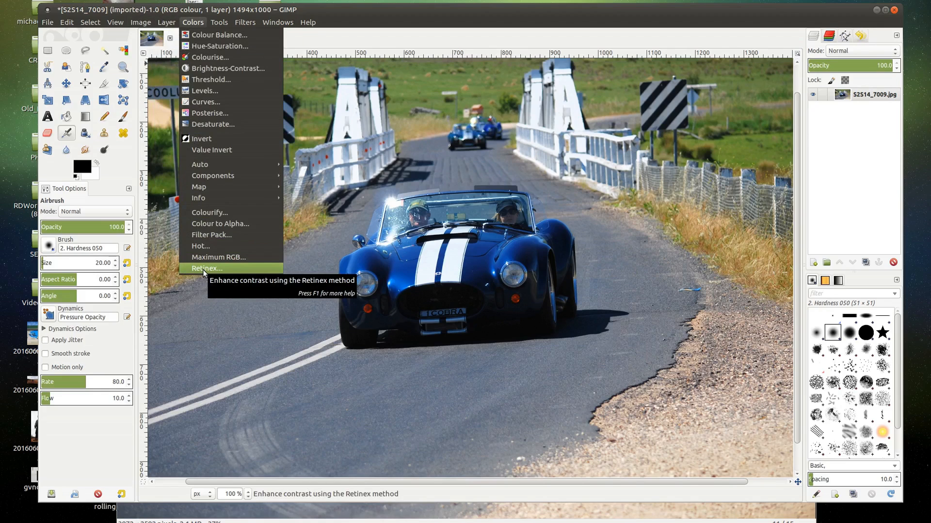
click(206, 269)
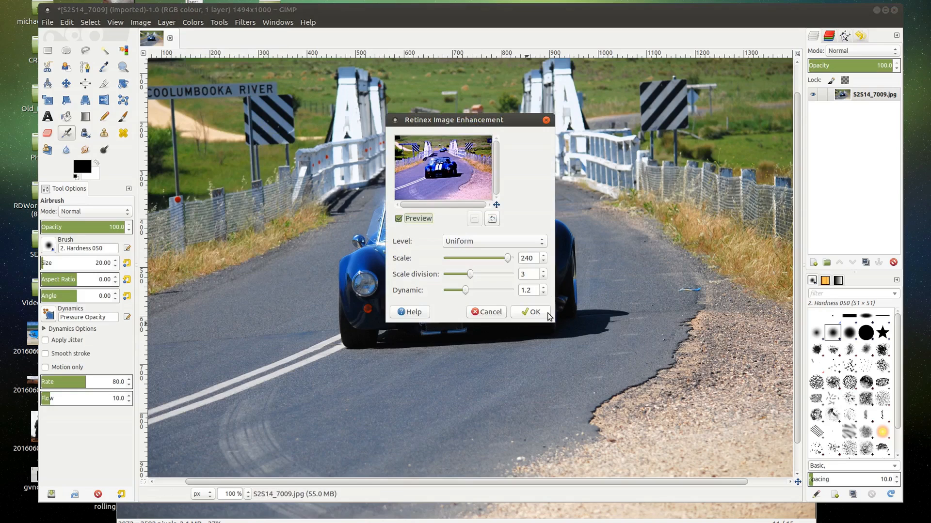
mouse_move(553, 327)
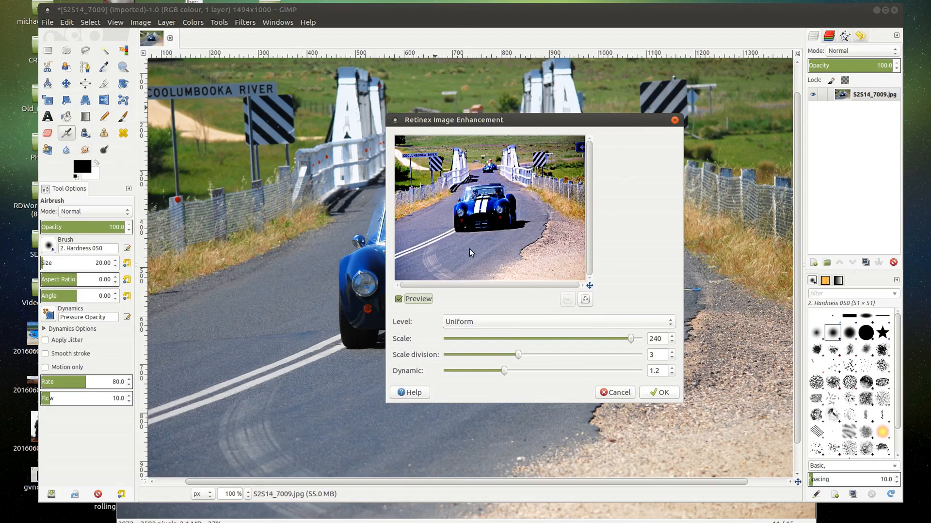
mouse_move(549, 290)
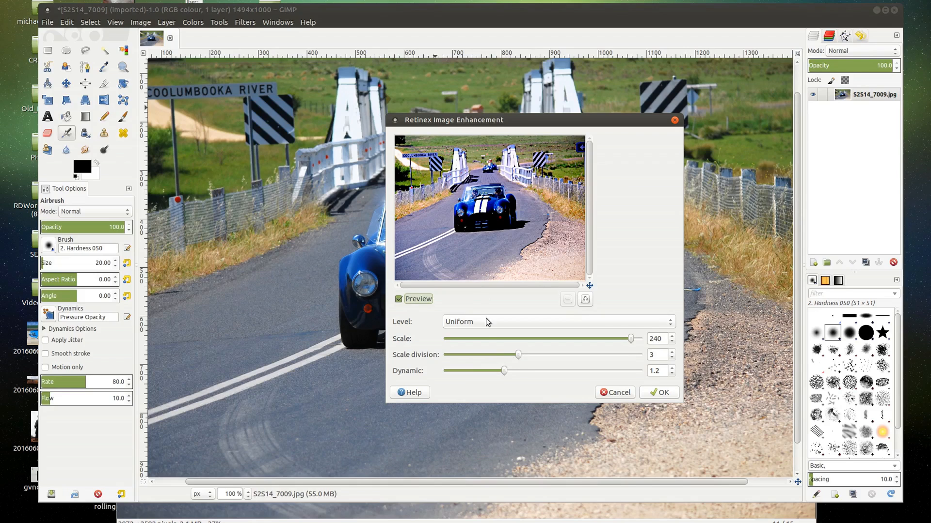
mouse_move(520, 359)
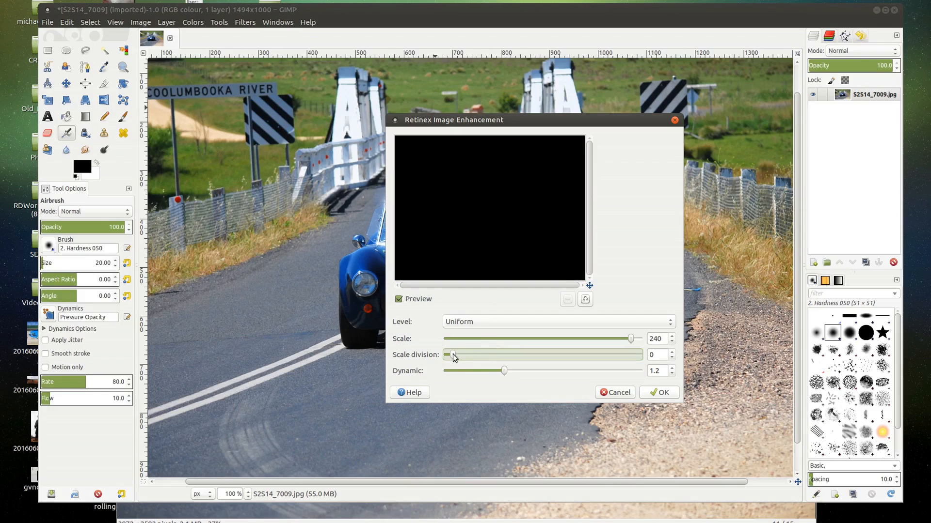
- Experiment with Retinex scale division and dynamic, settling near division 2 and dynamic 1.7
drag(446, 355, 480, 355)
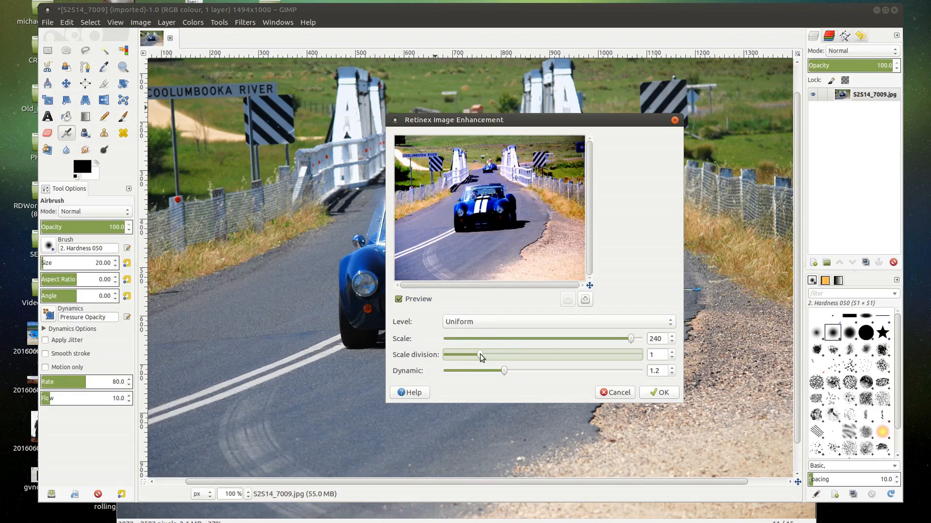
drag(480, 355, 596, 355)
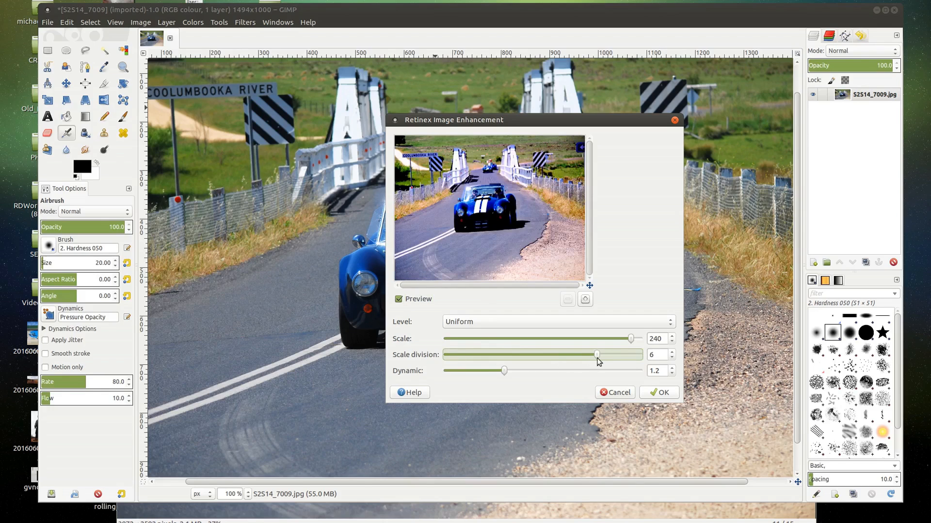
drag(596, 355, 625, 355)
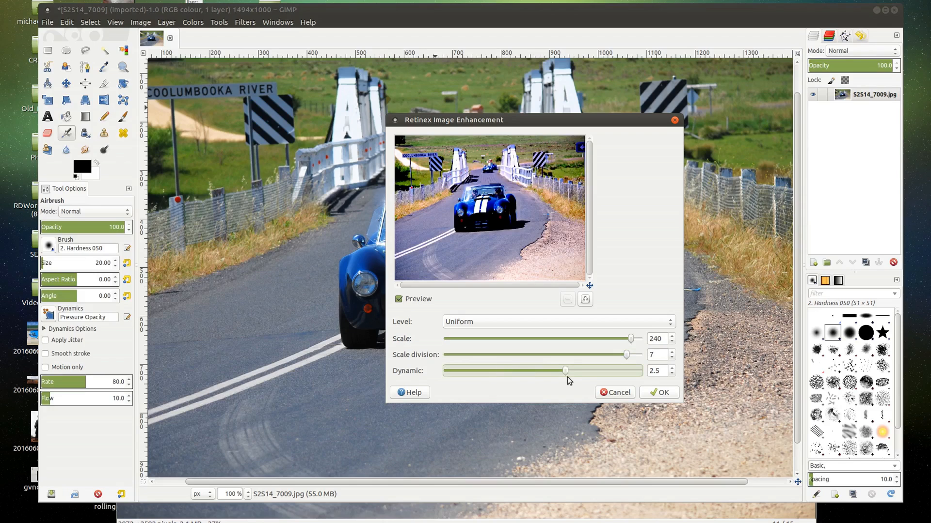
drag(565, 370, 572, 370)
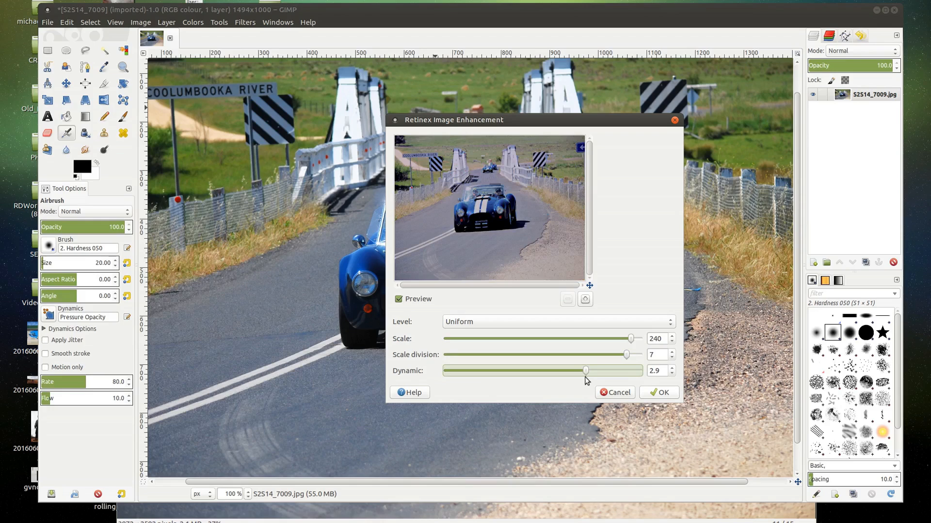
drag(569, 370, 456, 370)
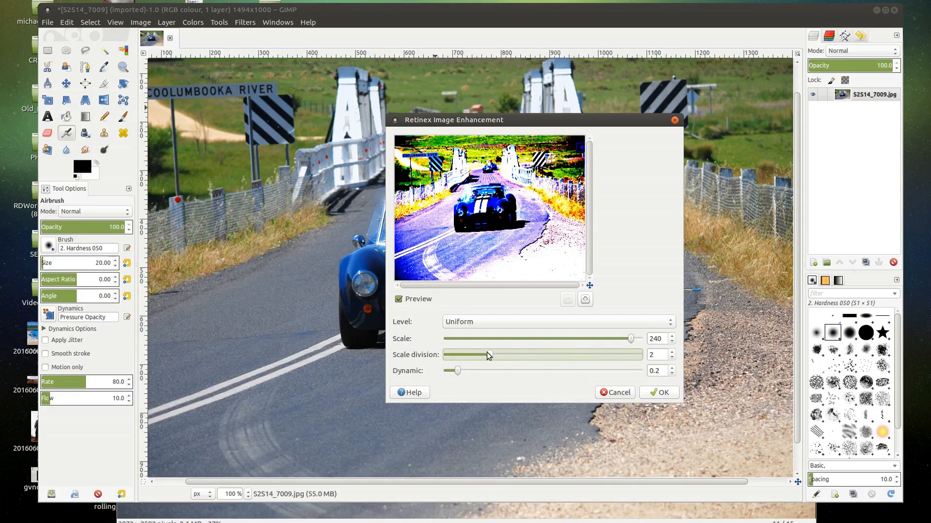
drag(487, 355, 472, 355)
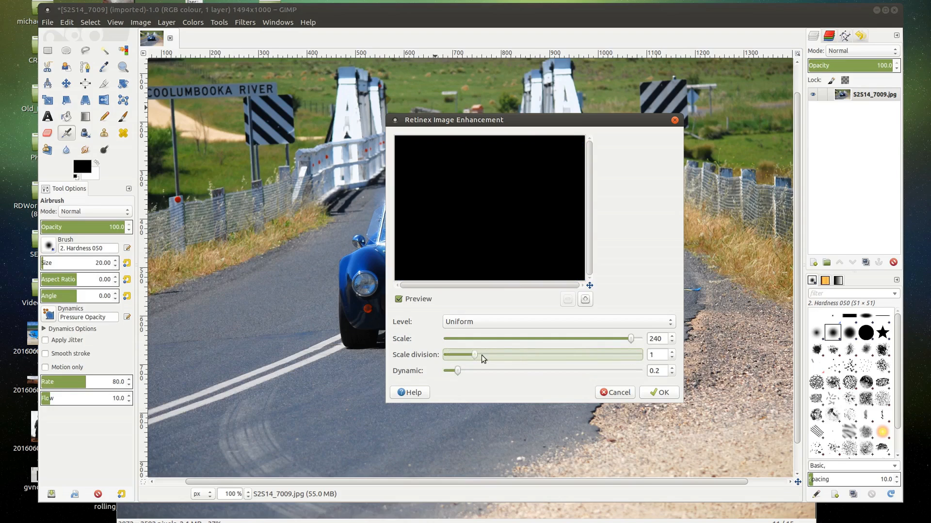
drag(474, 355, 497, 355)
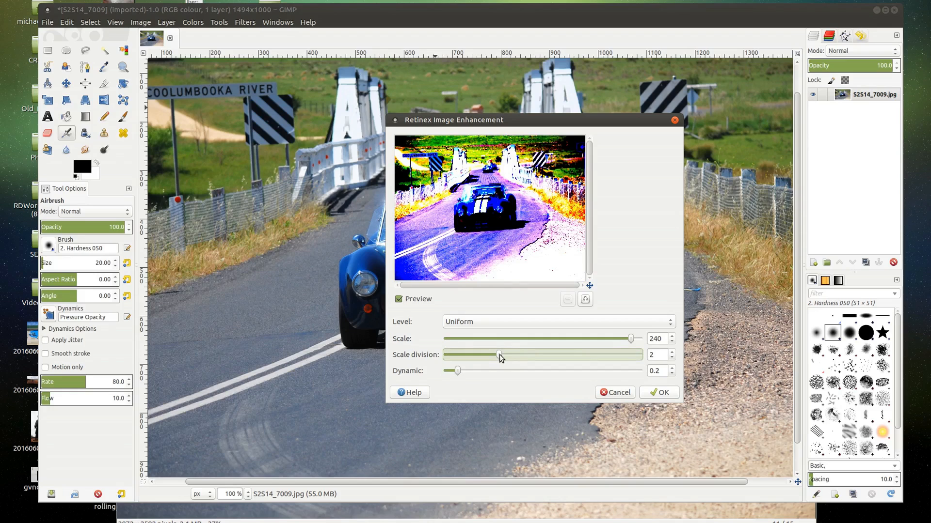
drag(453, 370, 488, 371)
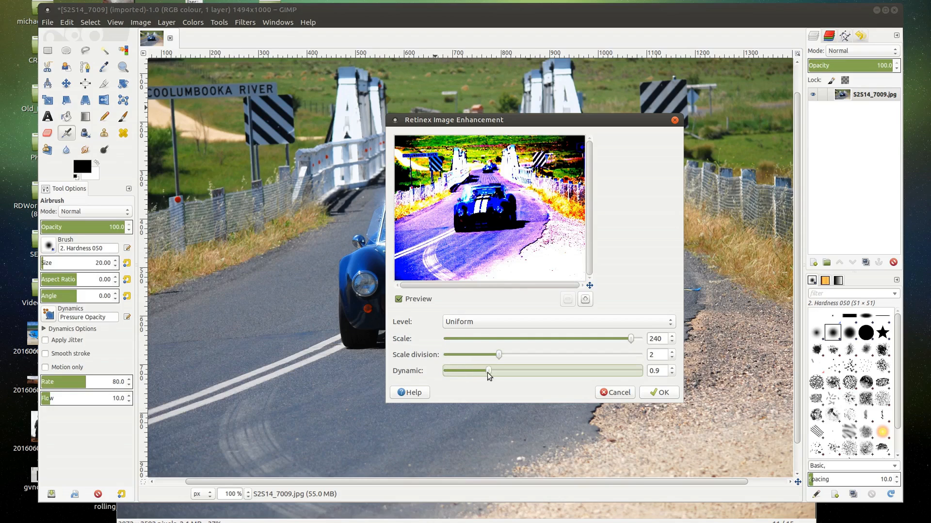
drag(489, 370, 528, 370)
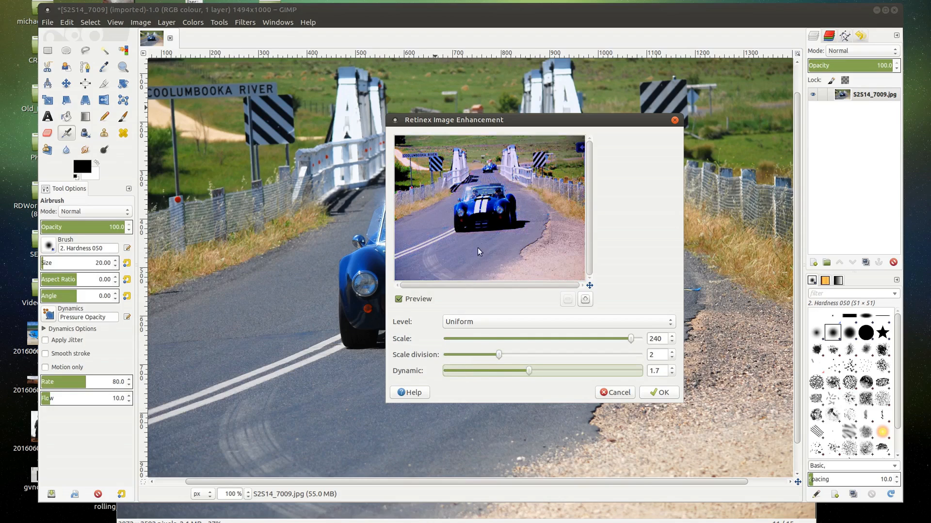
mouse_move(516, 234)
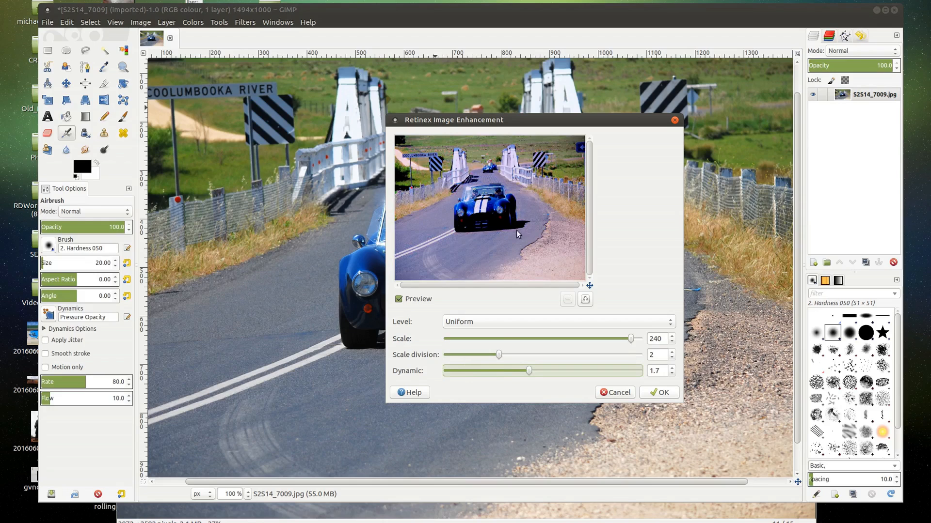
mouse_move(535, 265)
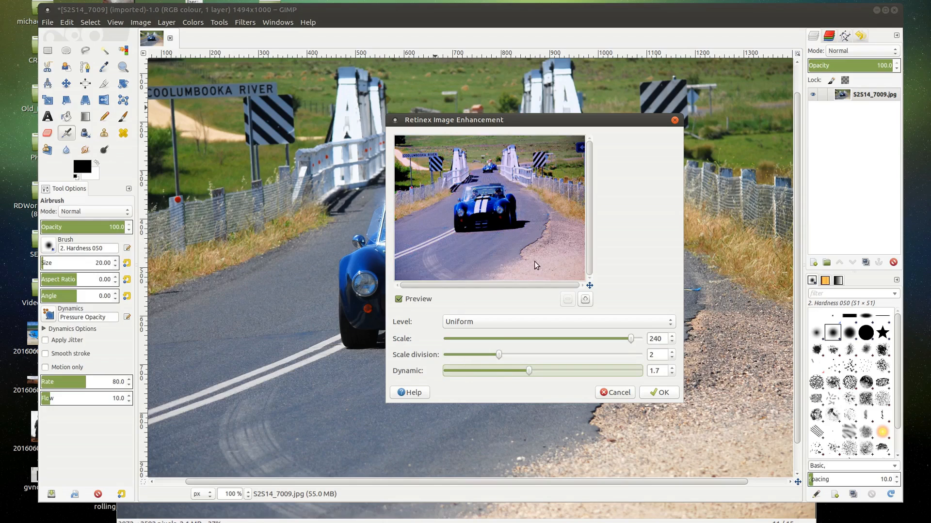
- With the preview zoomed on the car front, reach scale 104, division 1, dynamic 3.7
click(585, 299)
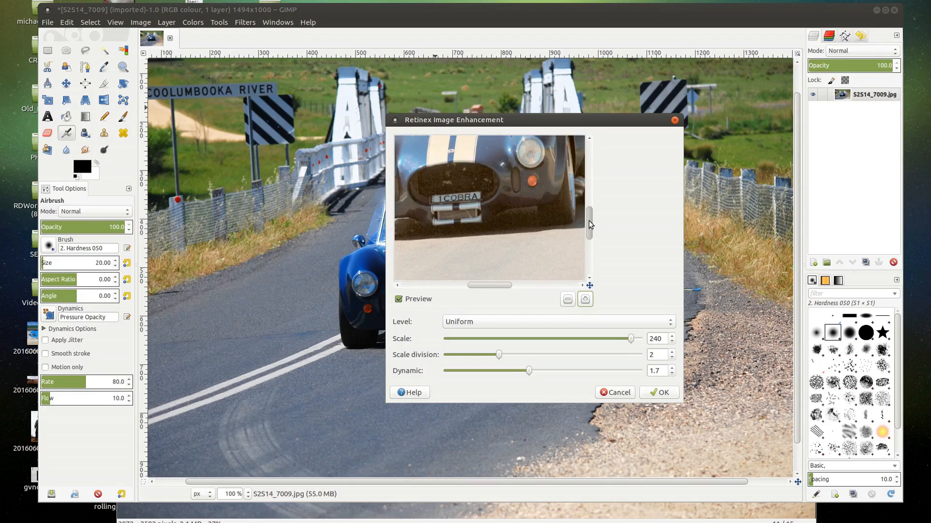
drag(529, 371, 548, 371)
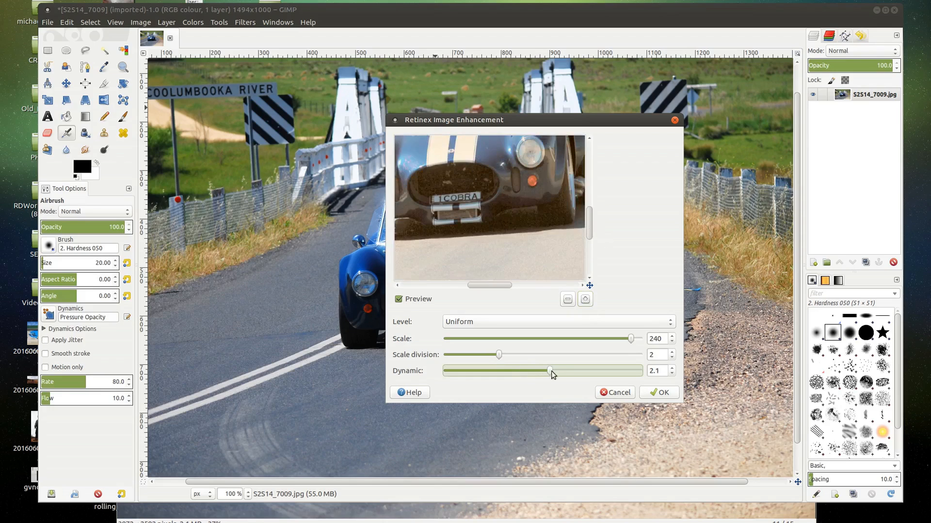
drag(547, 370, 562, 370)
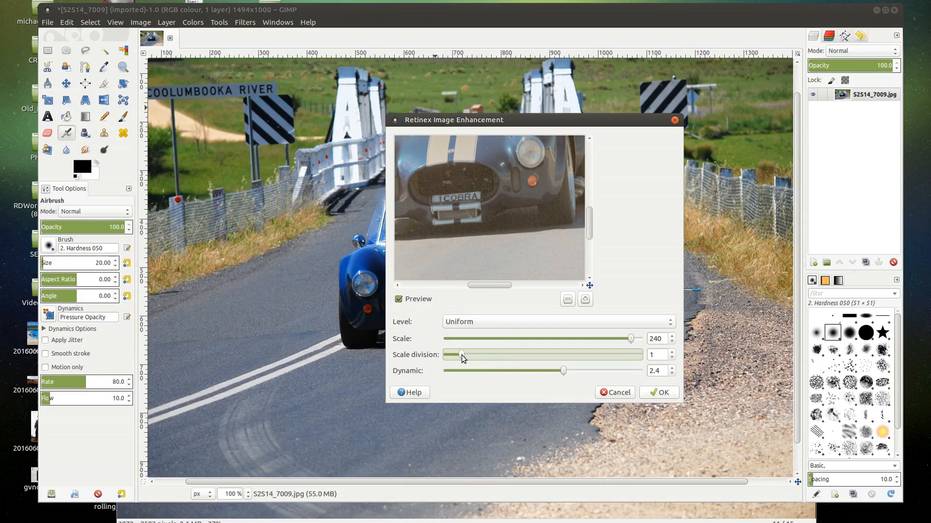
drag(562, 371, 604, 370)
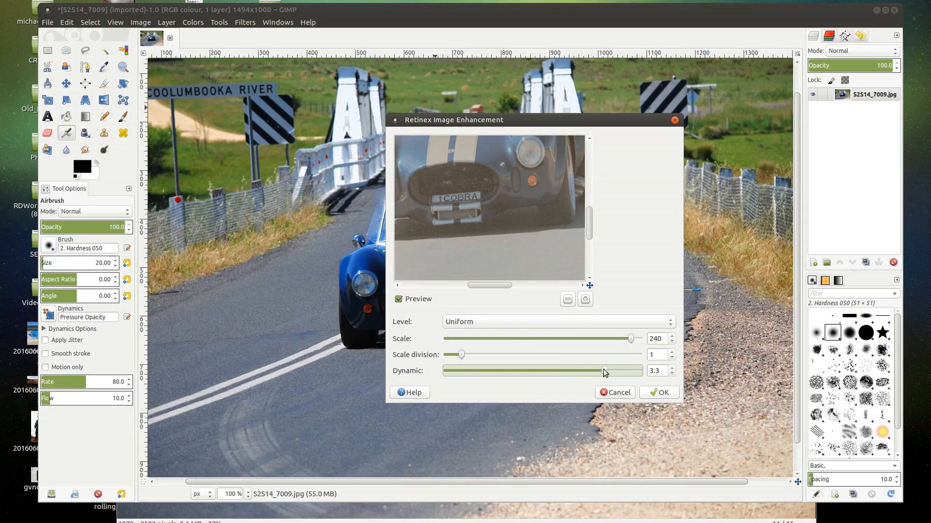
drag(604, 372, 623, 371)
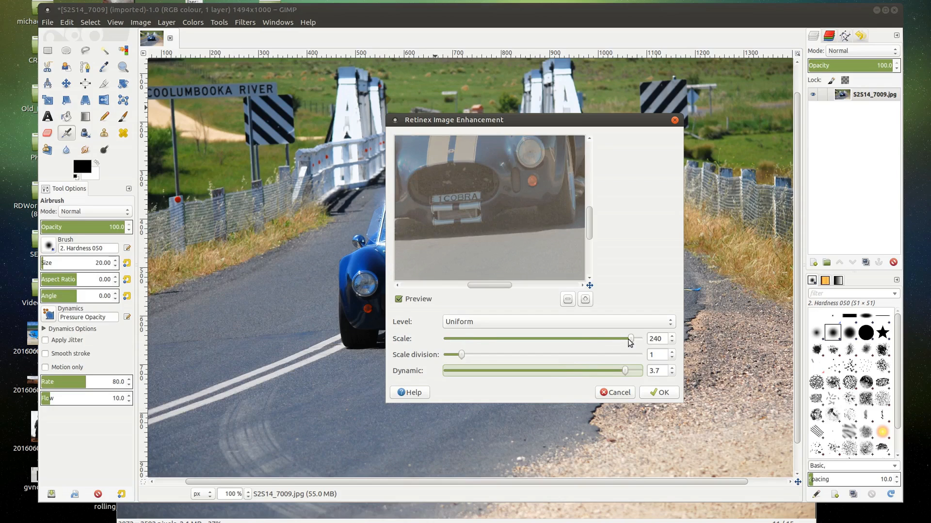
drag(631, 338, 556, 338)
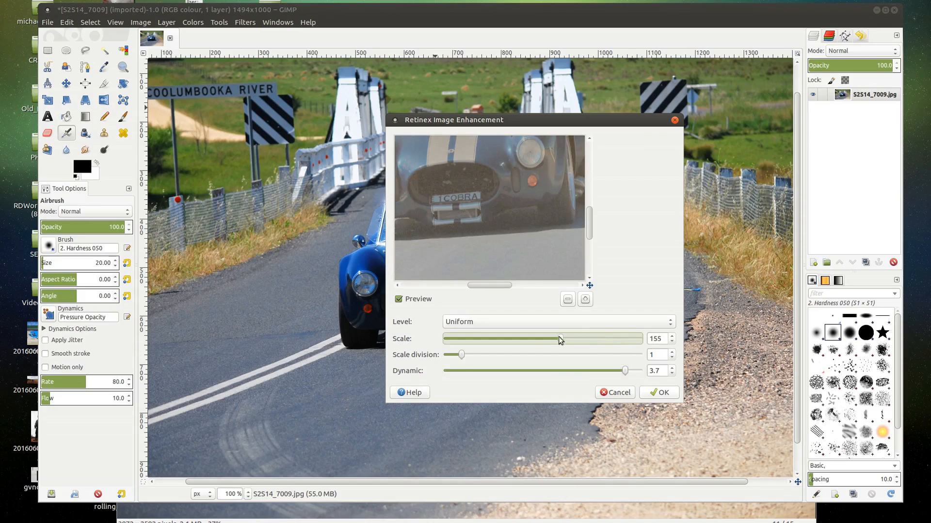
drag(558, 338, 519, 338)
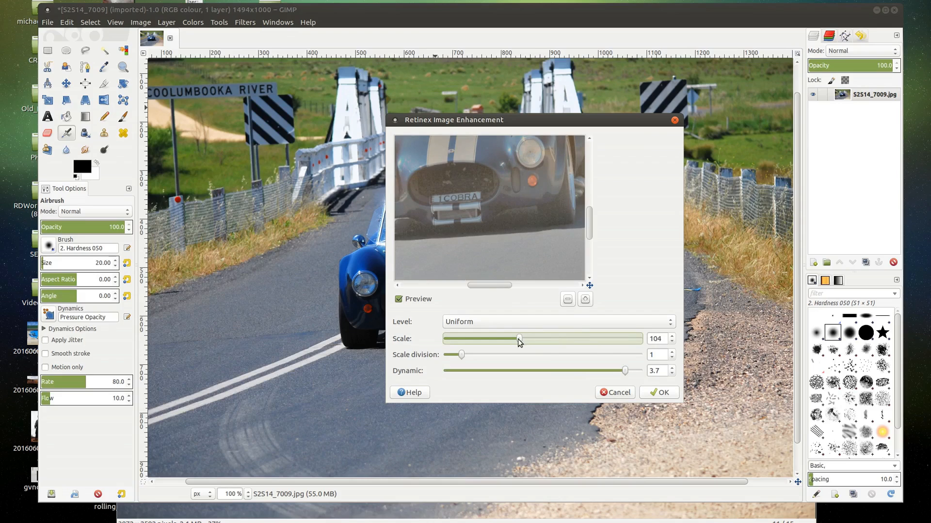
drag(519, 338, 464, 355)
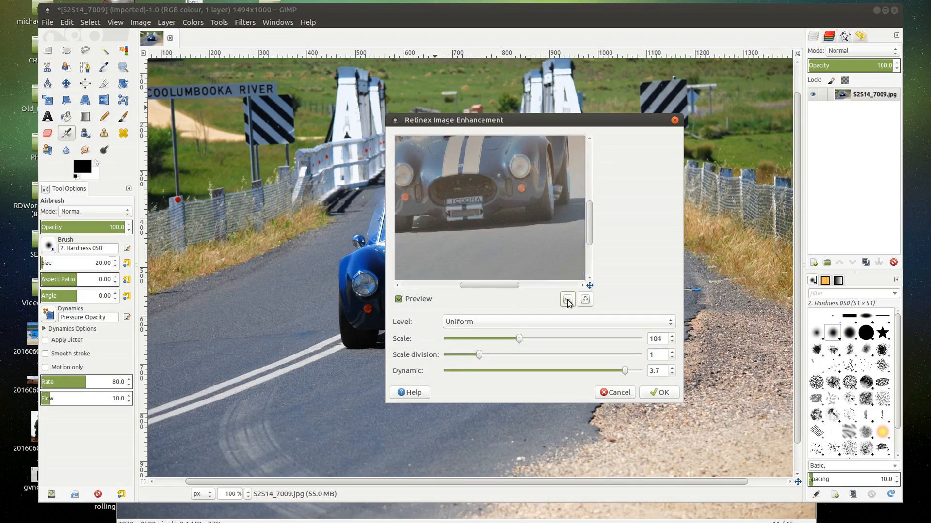
- Lower the Retinex dynamic to 2.8 and scale to 18 while viewing the whole photo
click(567, 299)
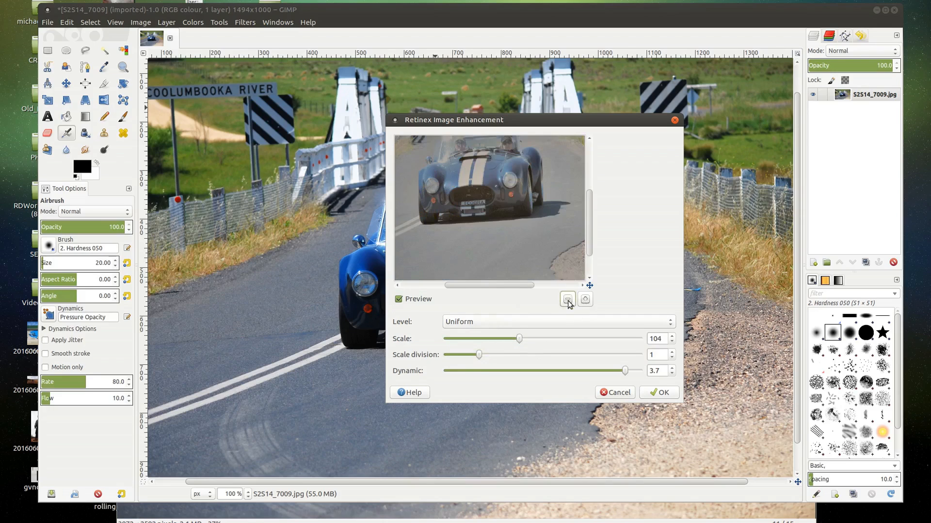
click(566, 299)
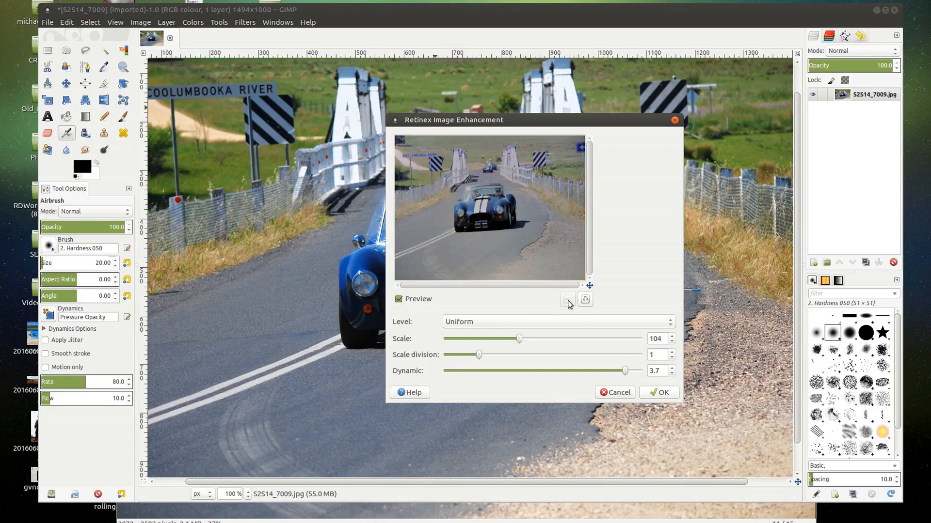
mouse_move(479, 356)
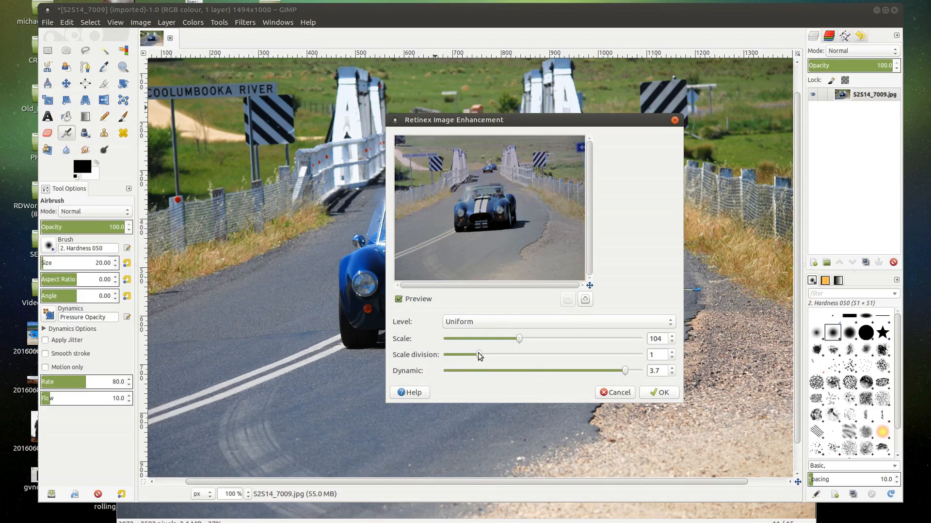
drag(478, 355, 460, 354)
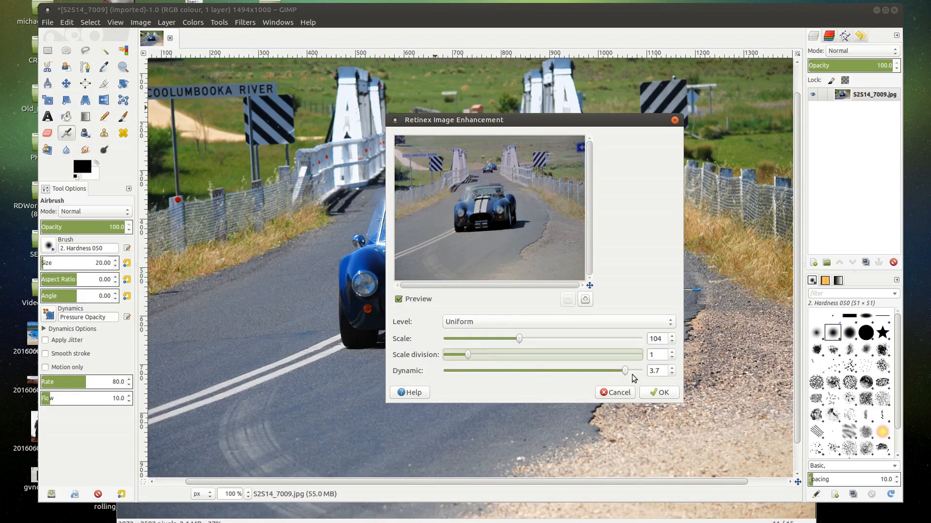
drag(623, 370, 580, 370)
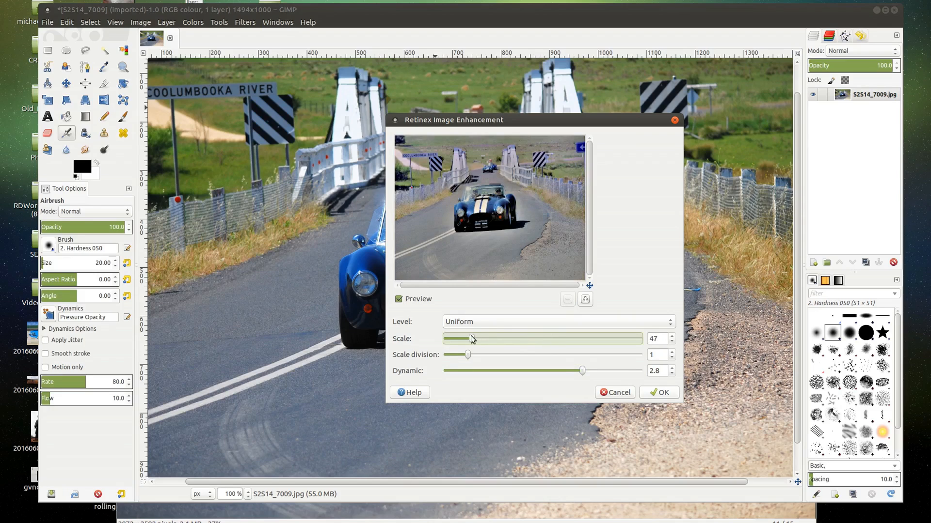
drag(472, 339, 457, 339)
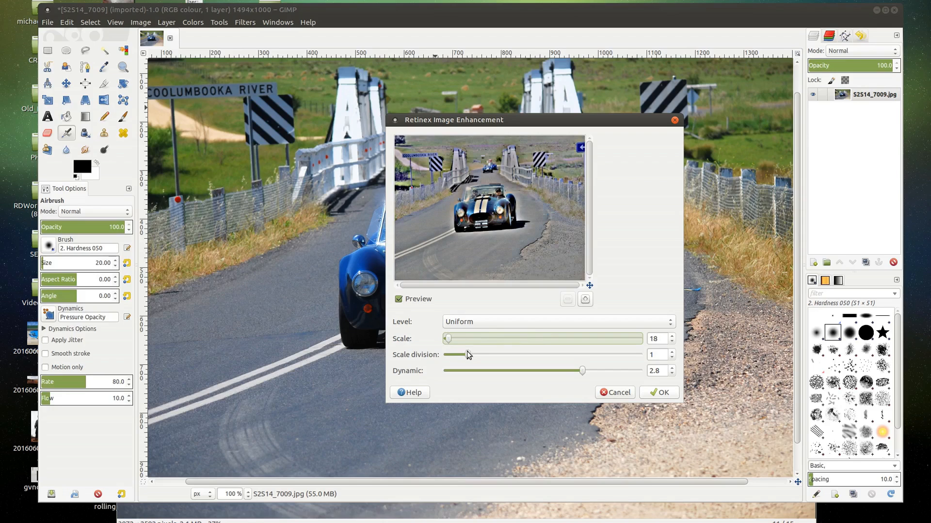
click(584, 299)
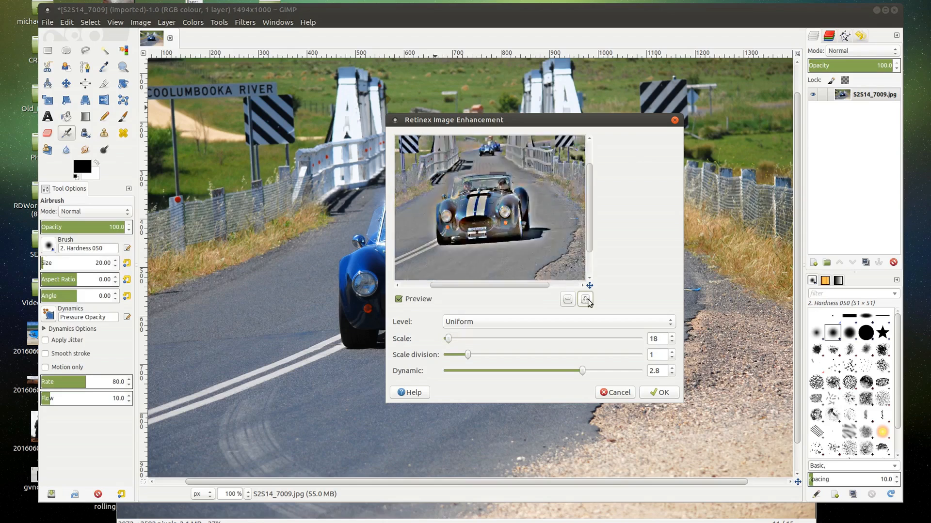
- Swing the Retinex dynamic from 3.0 down to around 0.6–1.4 for a softer result
click(584, 299)
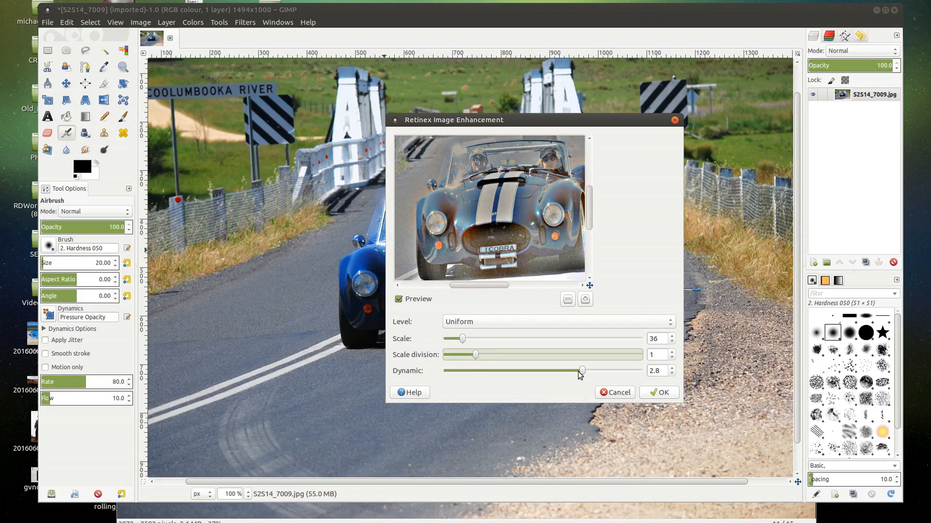
drag(581, 371, 589, 371)
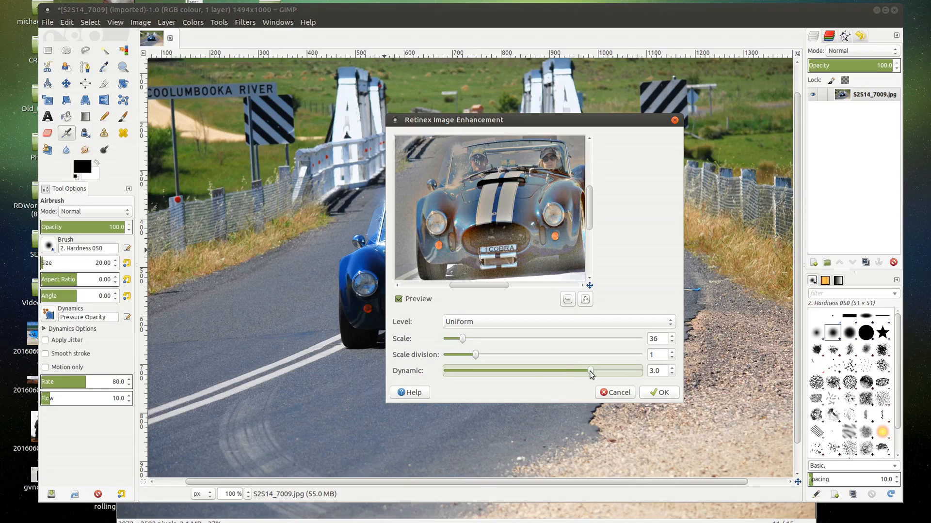
drag(590, 370, 460, 370)
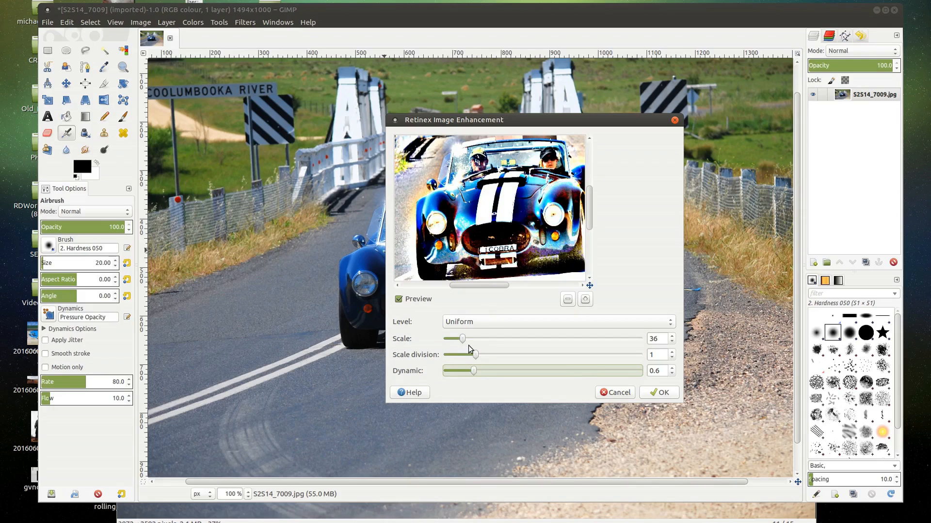
mouse_move(568, 304)
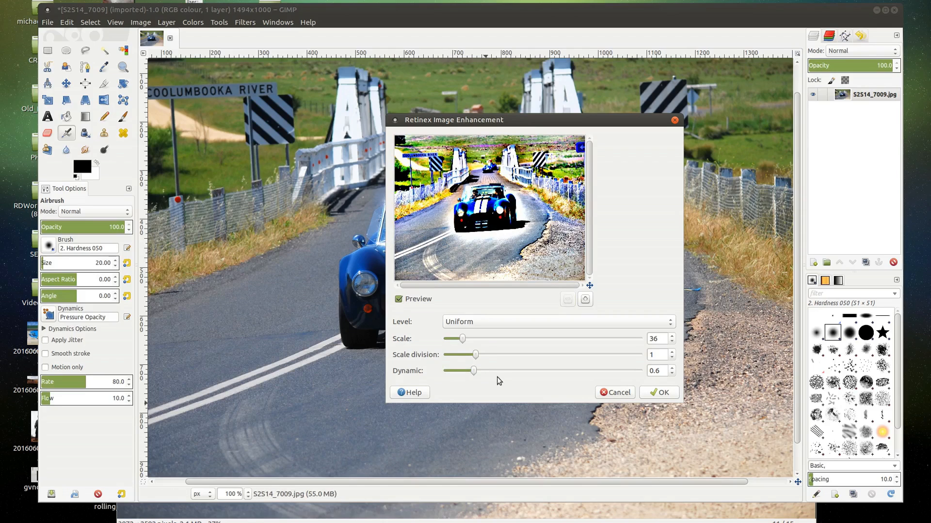
drag(473, 371, 490, 370)
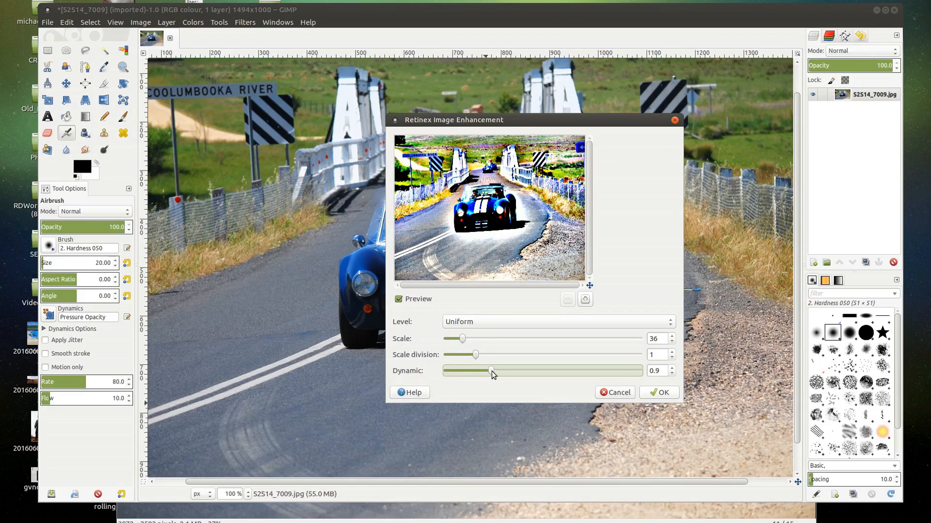
drag(491, 370, 506, 370)
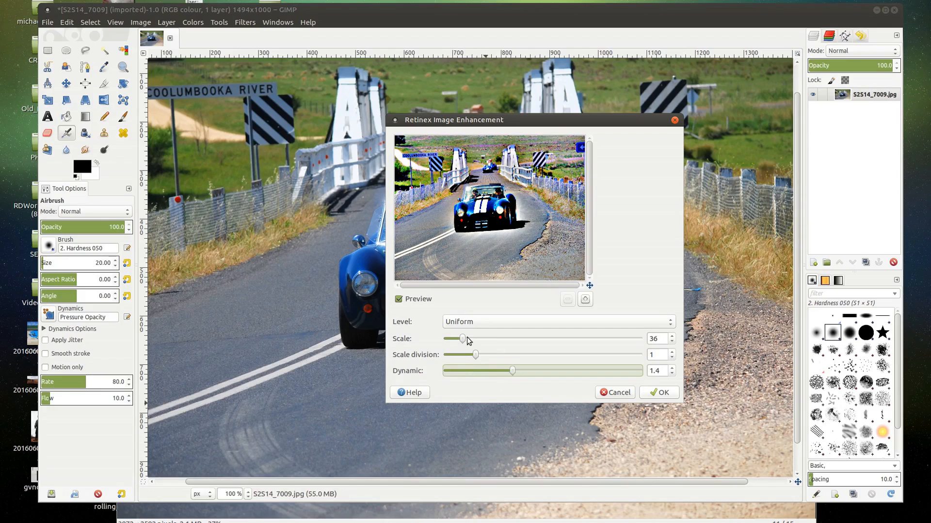
- Settle the Retinex scale at 25 with dynamic 0.7 and division 1
drag(459, 339, 481, 339)
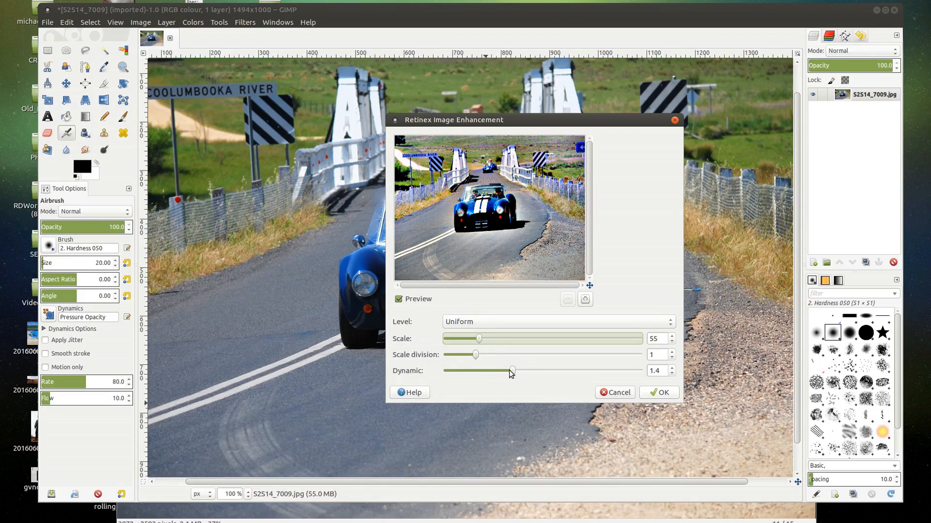
drag(512, 371, 501, 371)
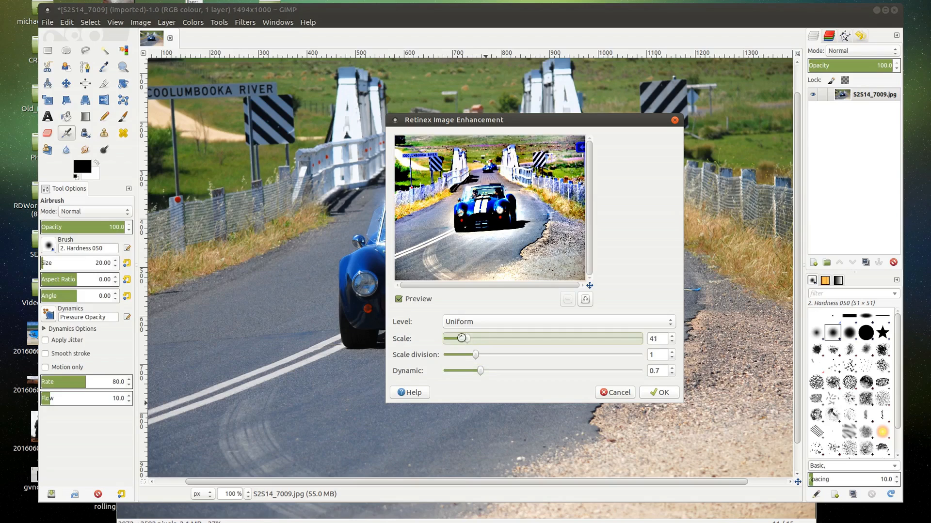
drag(459, 338, 456, 338)
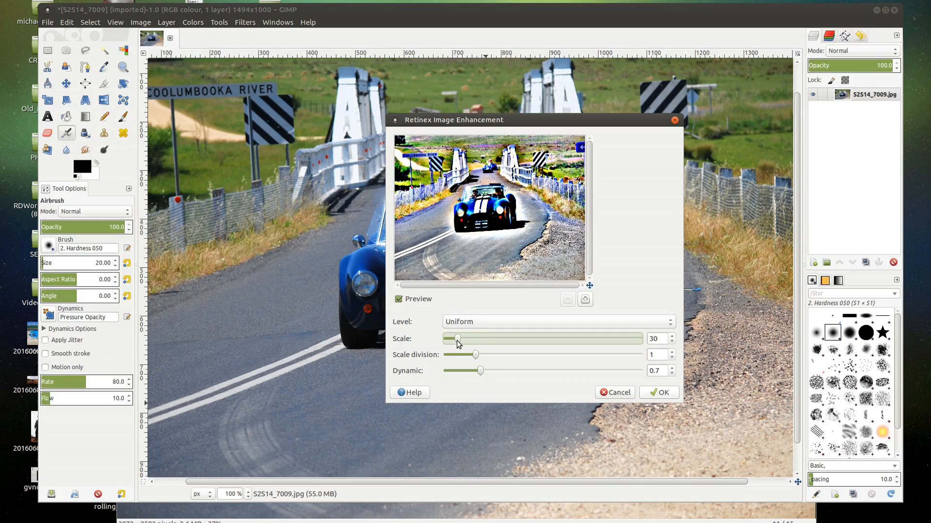
drag(457, 338, 453, 338)
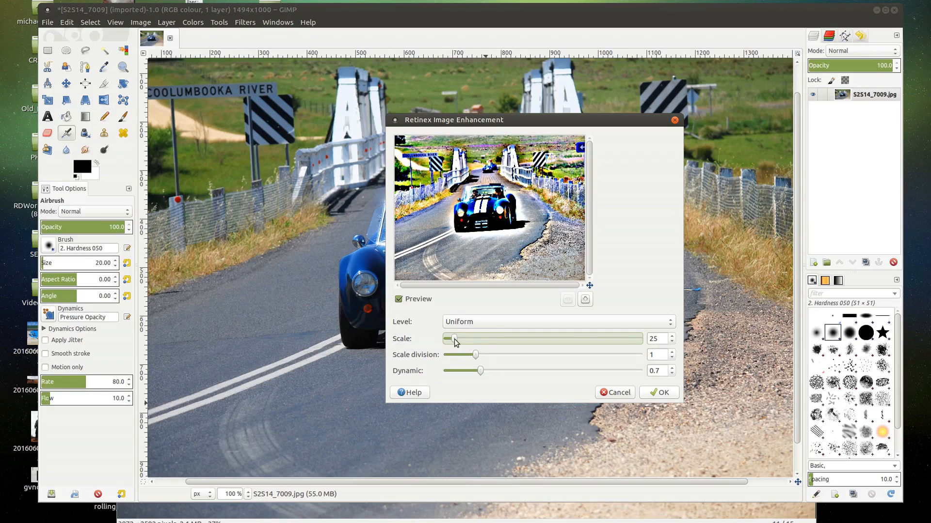
click(585, 299)
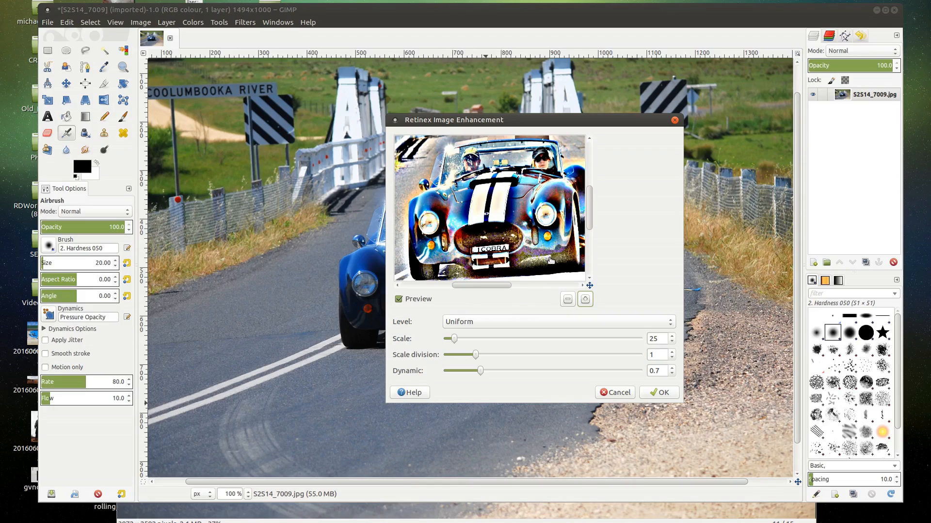
mouse_move(486, 187)
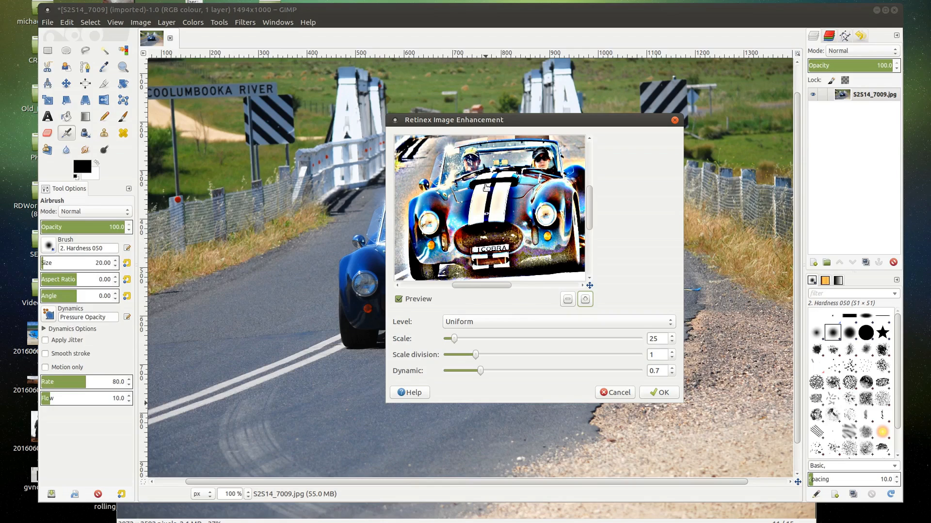
mouse_move(535, 223)
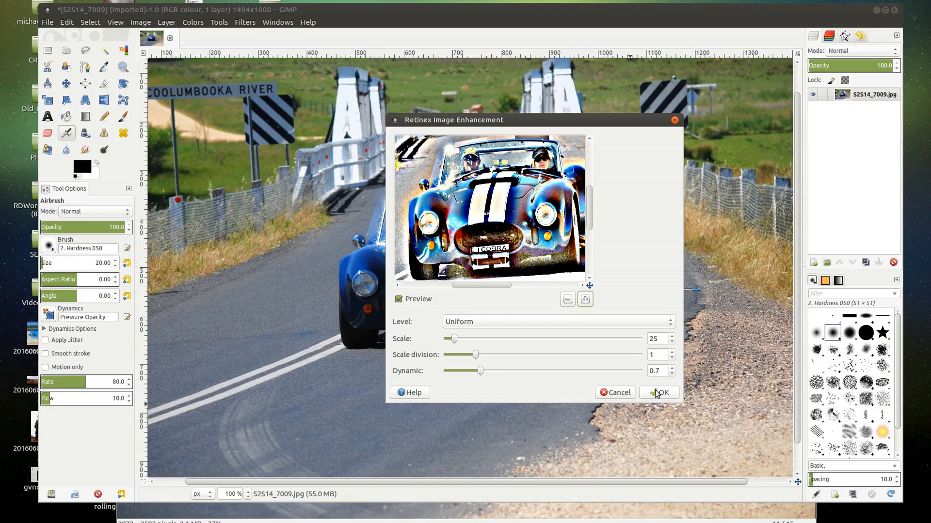
- Commit the Retinex enhancement (scale 25, division 1, dynamic 0.7) to the photo
click(658, 392)
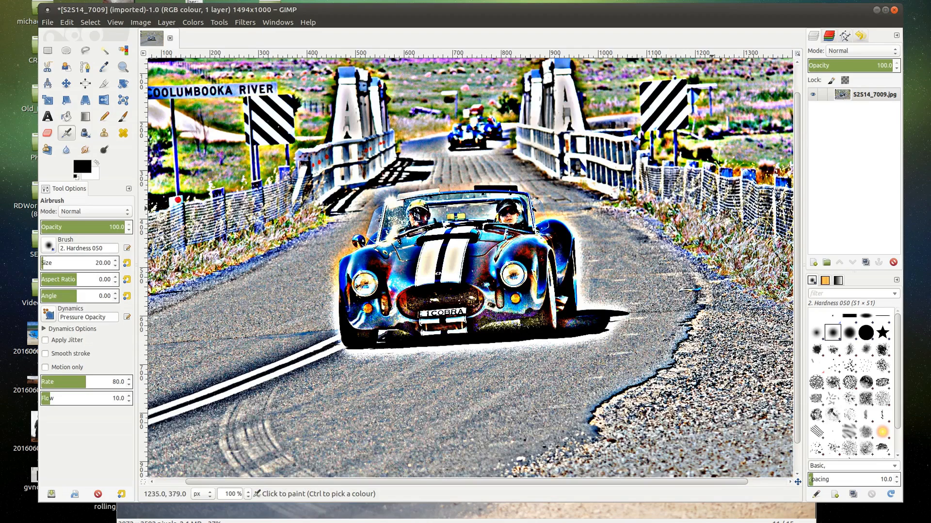
mouse_move(623, 279)
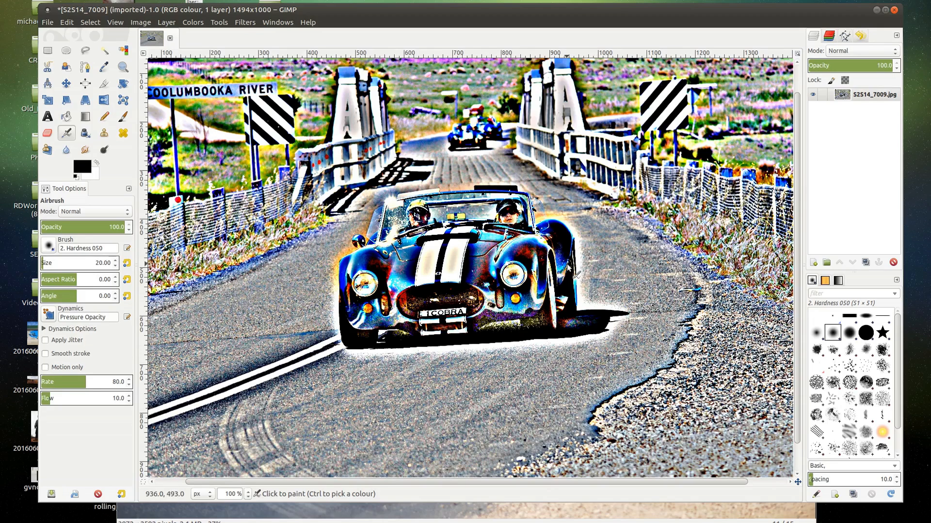
mouse_move(534, 166)
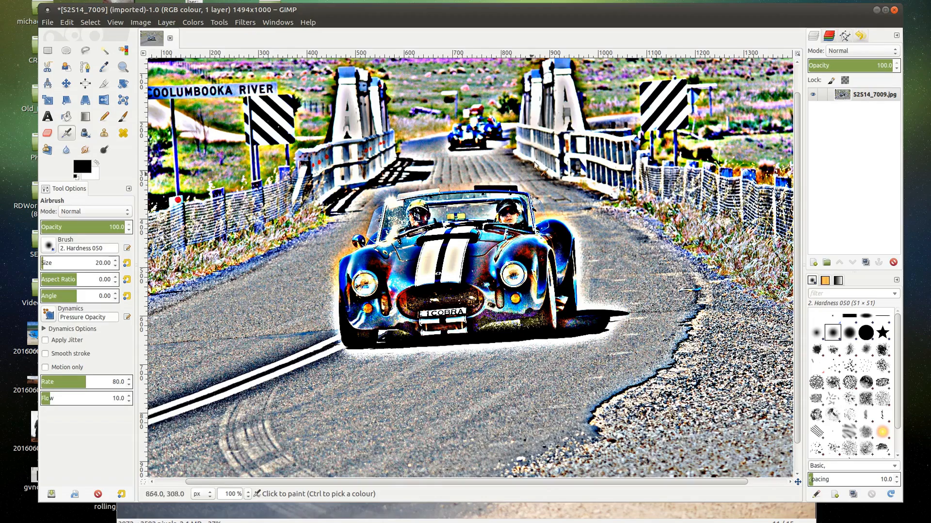
mouse_move(480, 245)
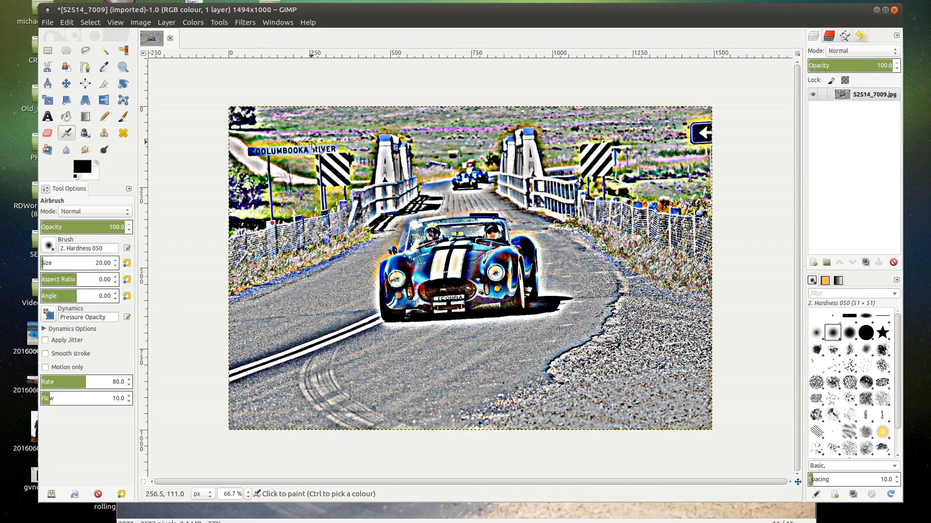
- Find Image > Mode > Indexed to start converting the photo to indexed colours
click(192, 22)
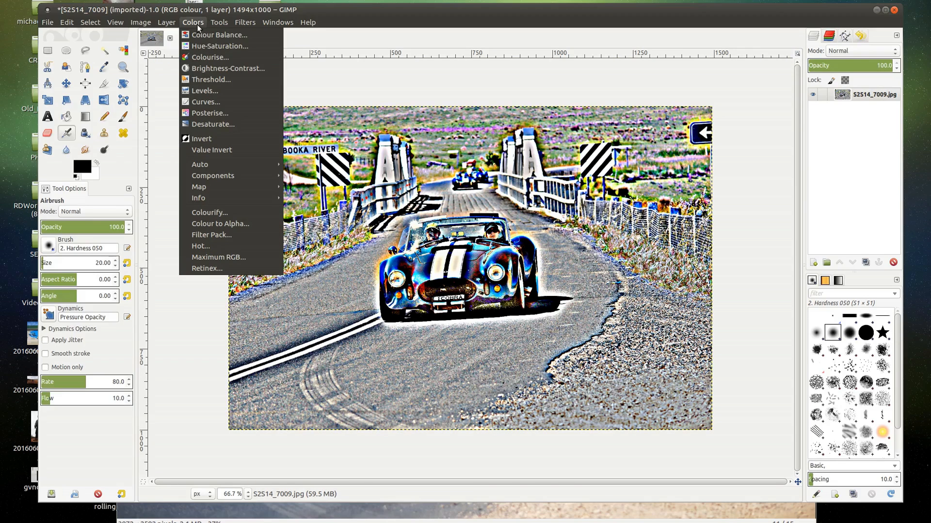
click(165, 22)
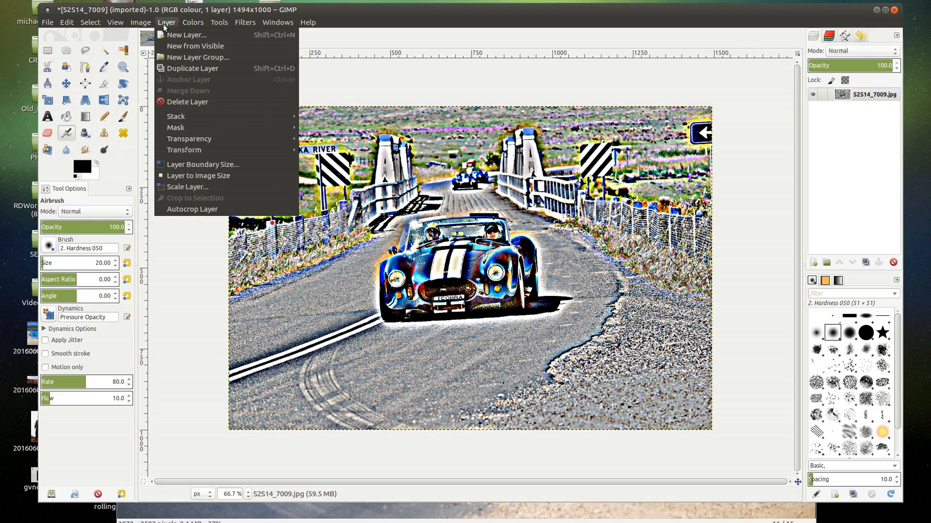
click(141, 22)
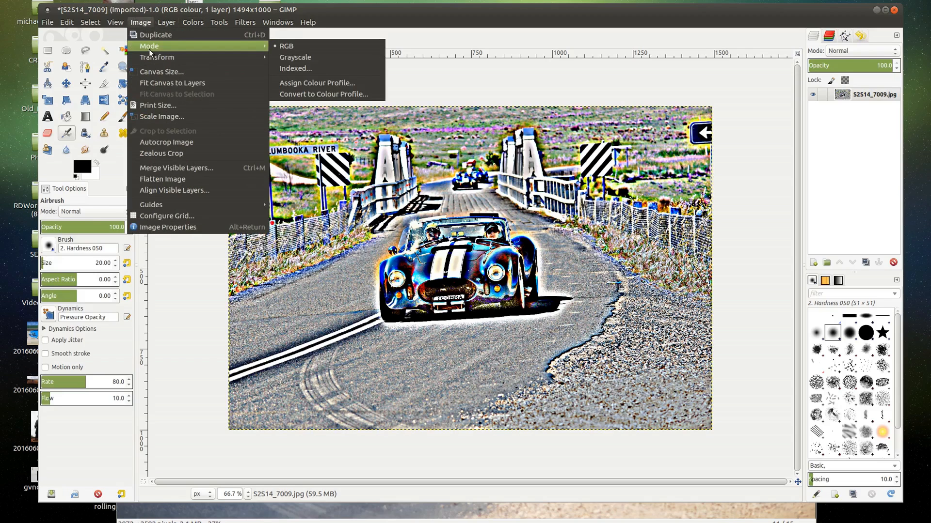
click(296, 68)
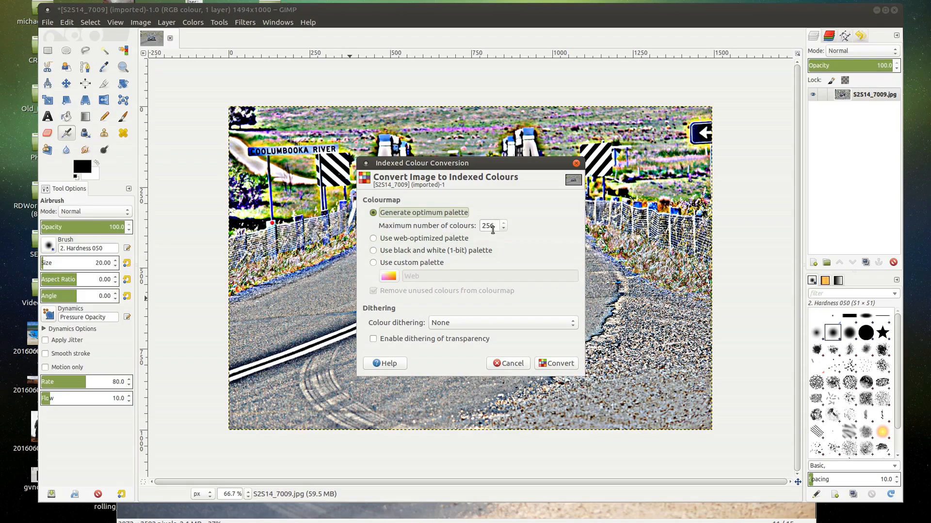
- Convert to a black-and-white 1-bit palette with Floyd-Steinberg (normal) dithering
click(374, 250)
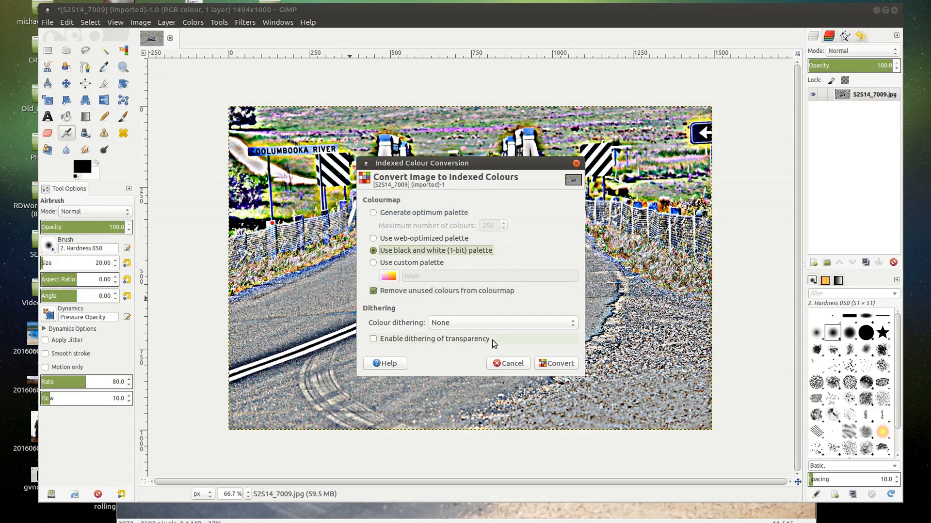
click(501, 322)
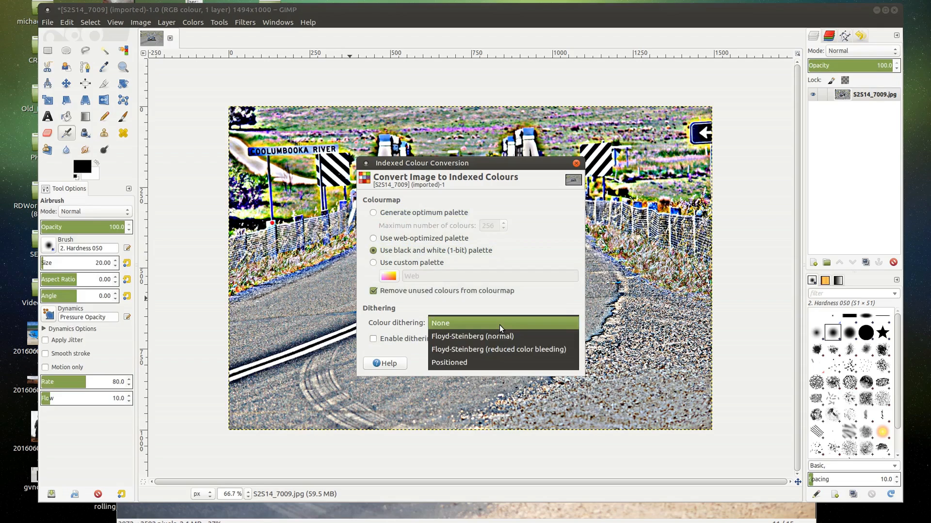
mouse_move(489, 338)
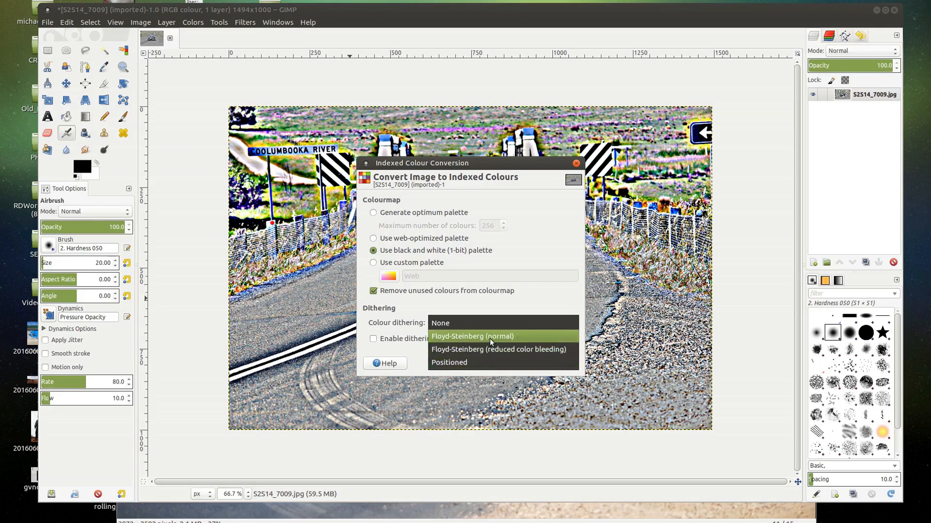
click(472, 336)
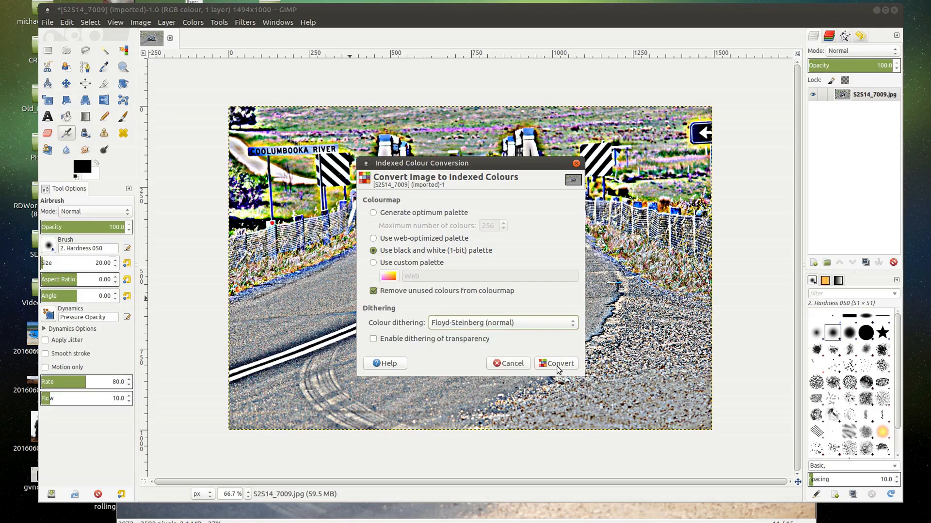
click(554, 364)
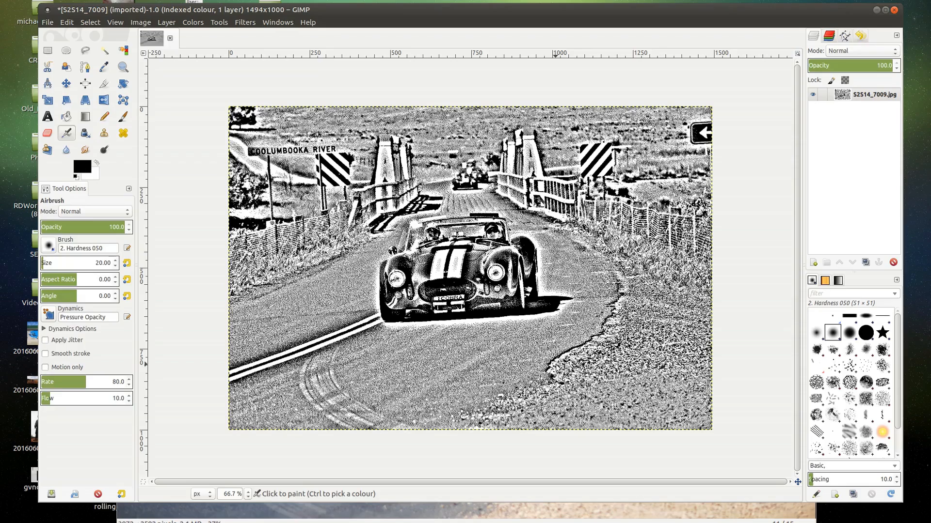
- Zoom to 150% and pan to inspect the dither pattern up close
text(150)
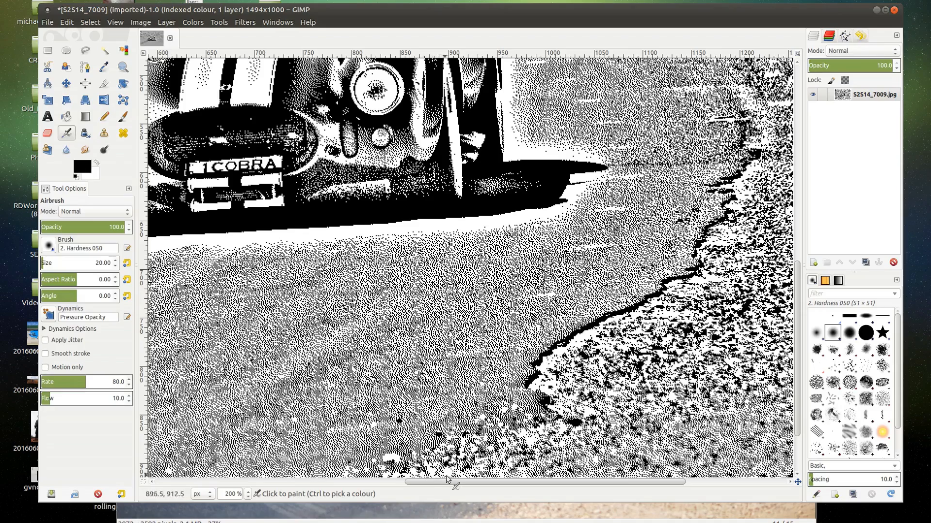
scroll(left, 3)
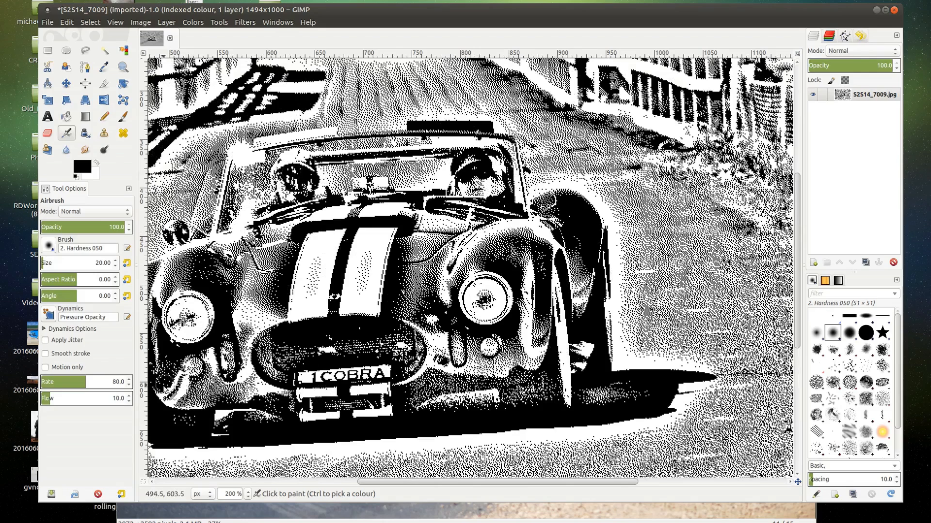
mouse_move(374, 442)
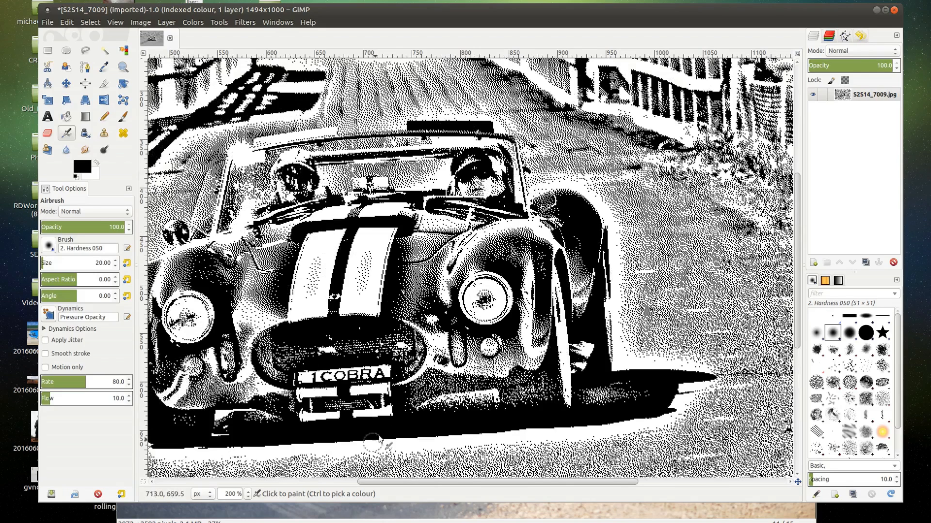
mouse_move(378, 434)
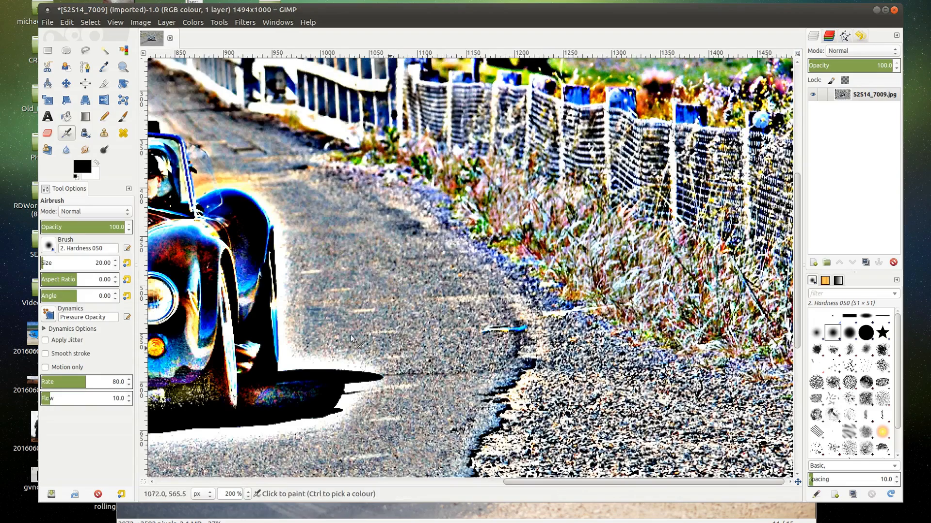
- Re-convert the photo to 1-bit black and white, this time with Positioned dithering
click(141, 23)
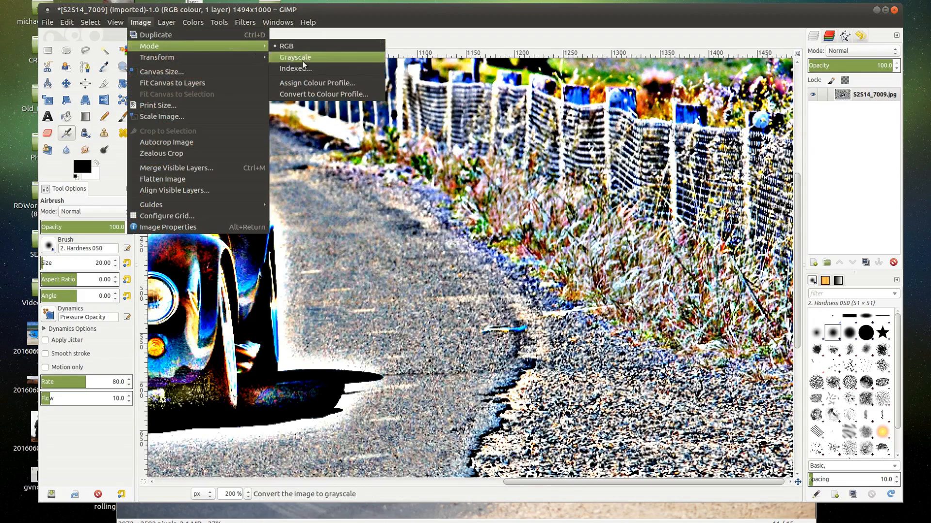
click(295, 68)
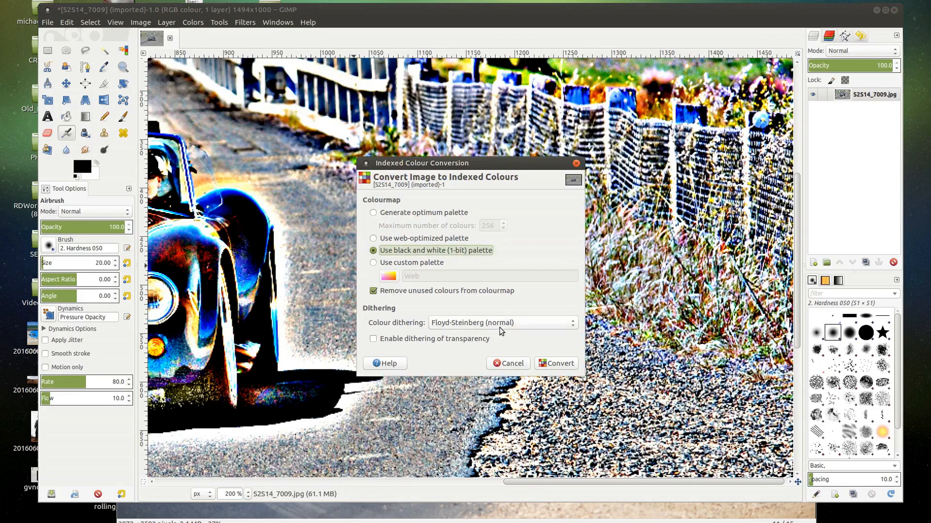
click(501, 322)
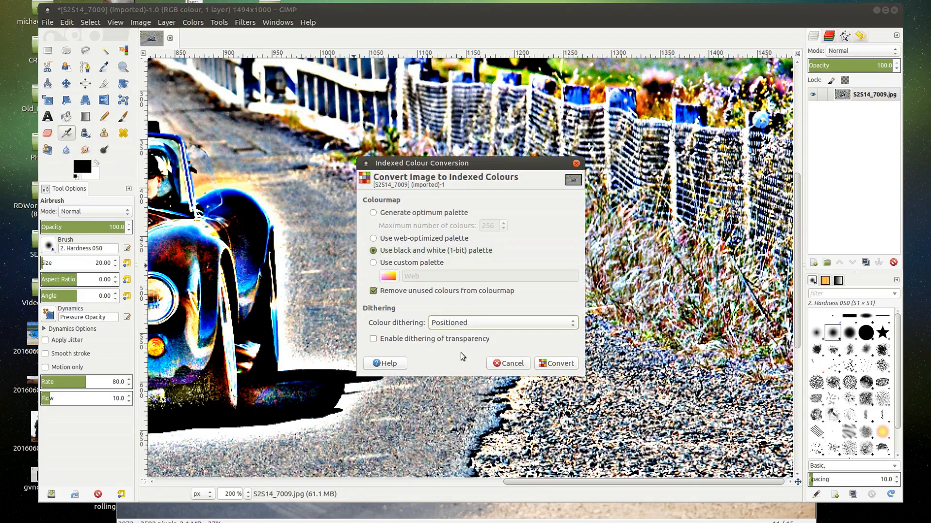
click(555, 364)
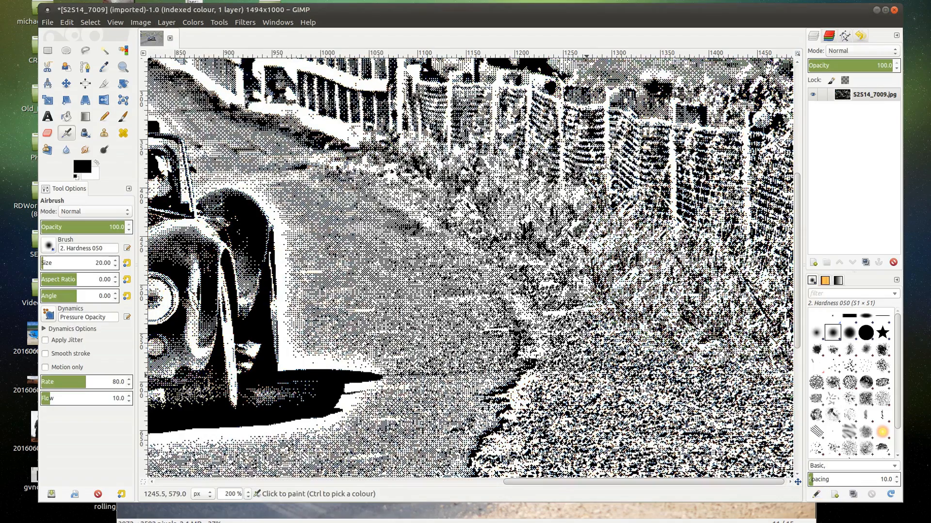
scroll(down, 3)
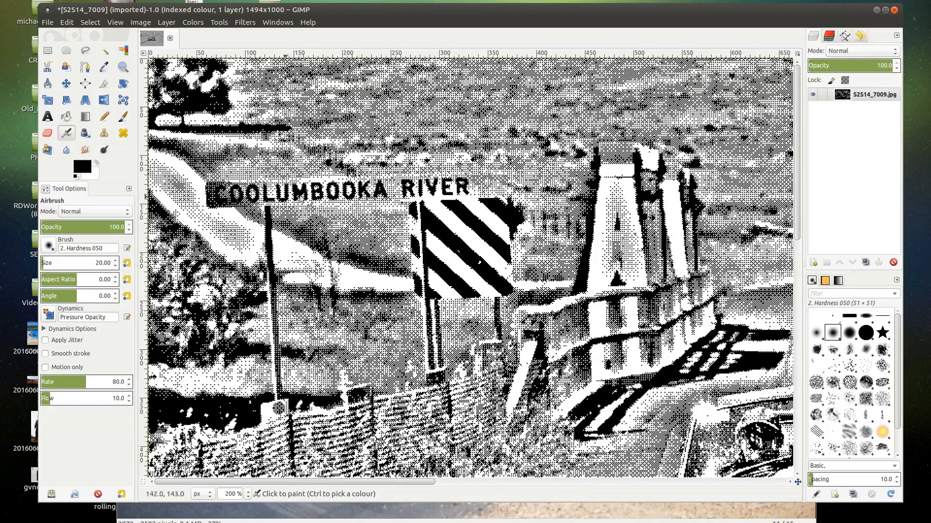
mouse_move(615, 197)
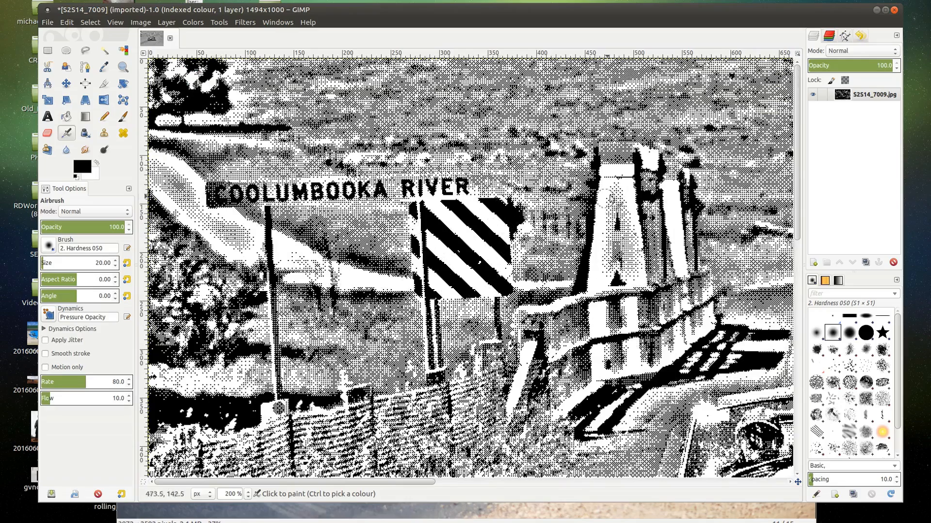
scroll(down, 3)
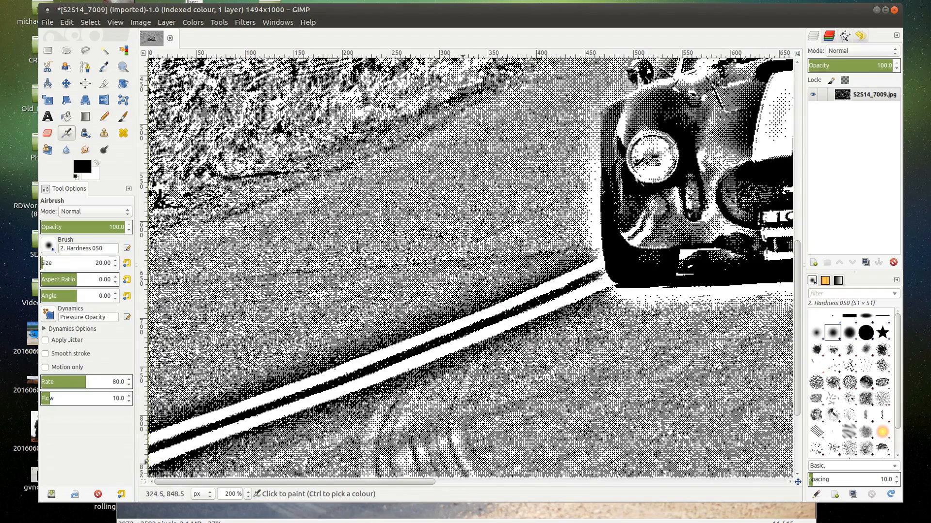
scroll(right, 3)
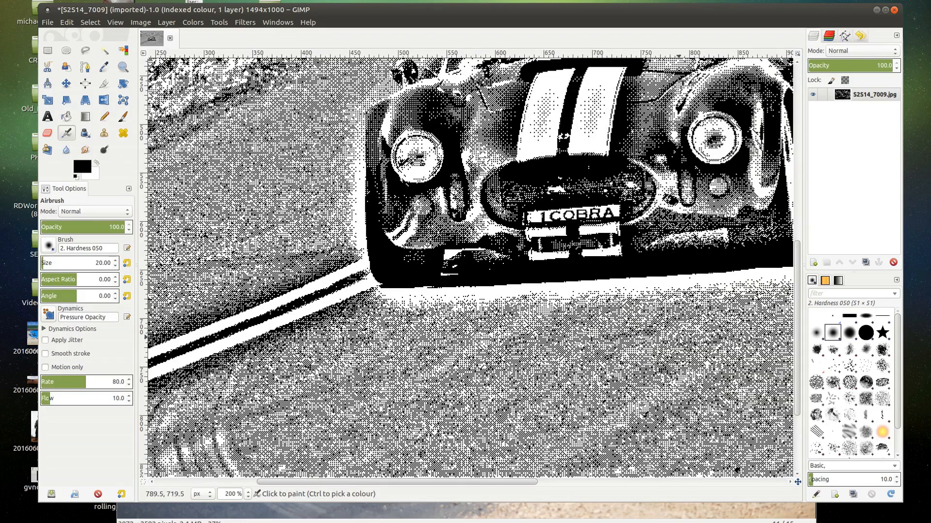
mouse_move(481, 276)
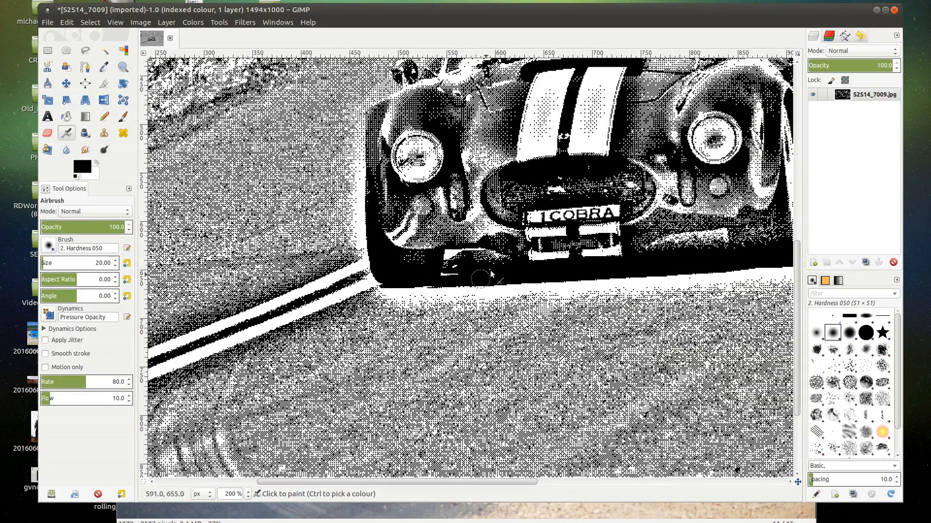
mouse_move(618, 196)
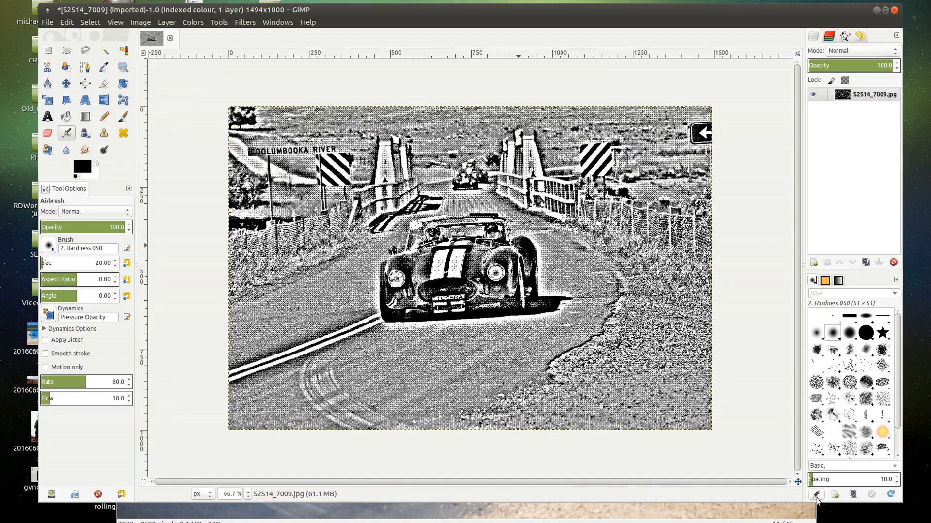
mouse_move(45, 27)
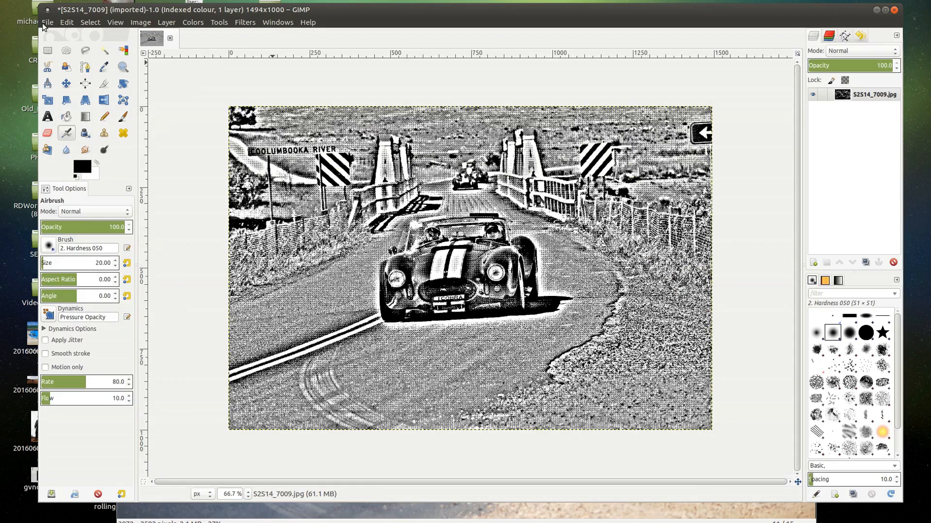
- Export the dithered image as car_hdr_1000_high.jpg on the Desktop at JPEG quality 90
click(46, 23)
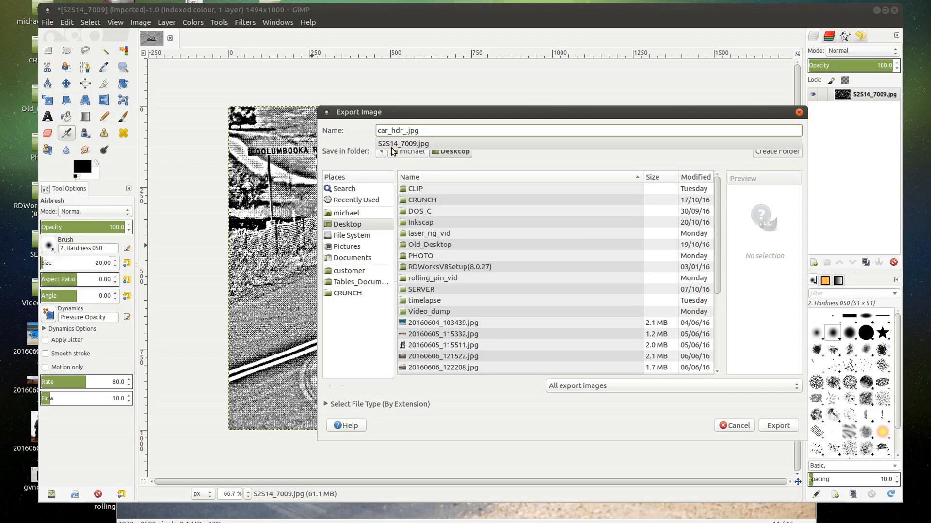
text(1000_high)
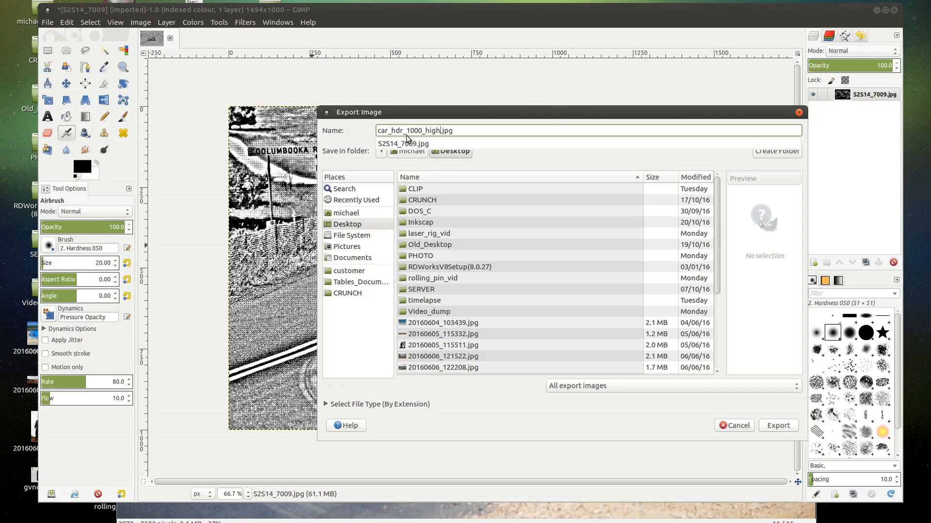
mouse_move(471, 219)
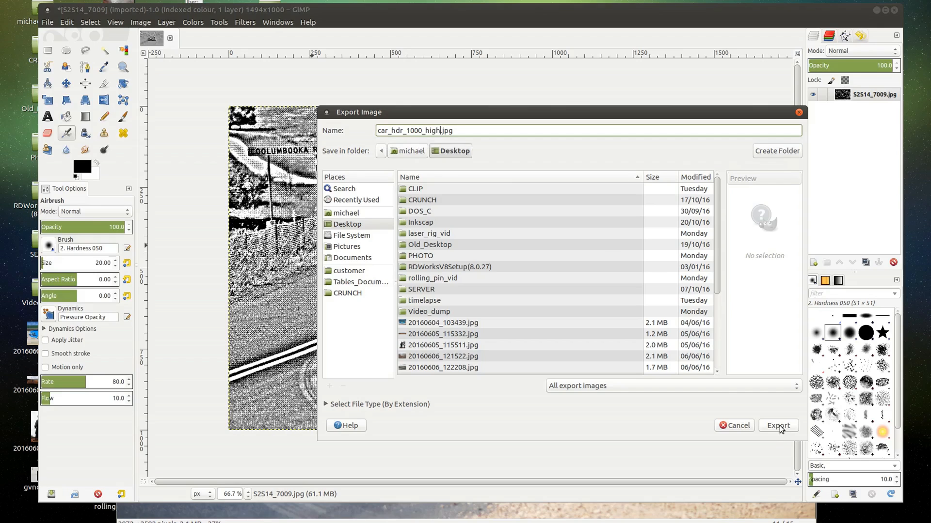
click(779, 426)
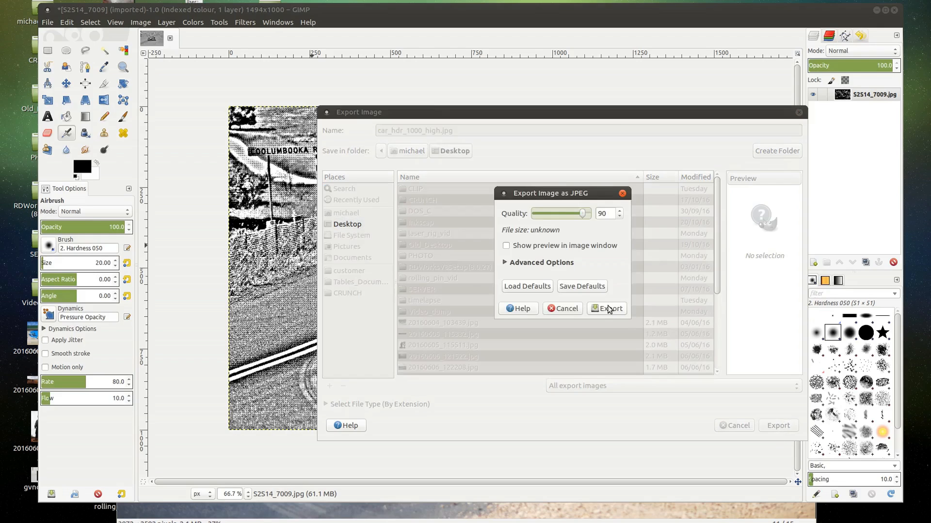
click(609, 308)
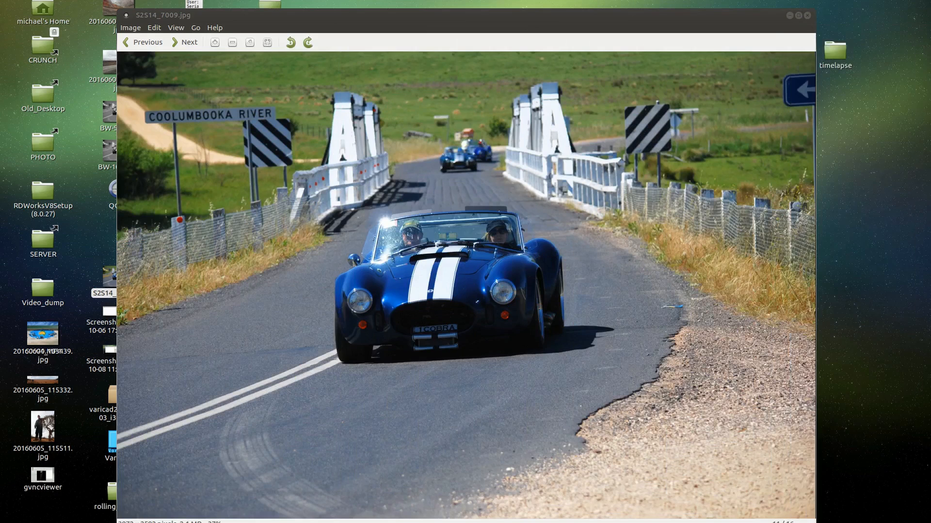
mouse_move(800, 35)
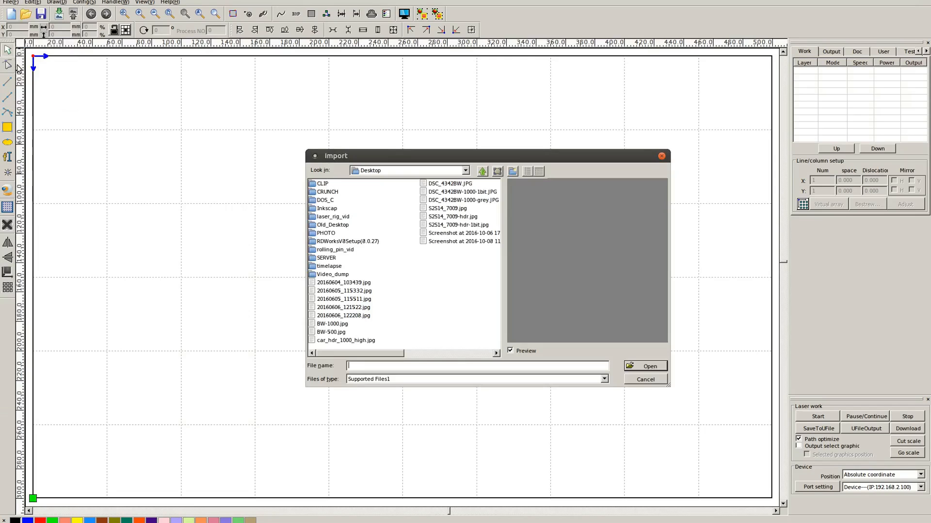
mouse_move(396, 355)
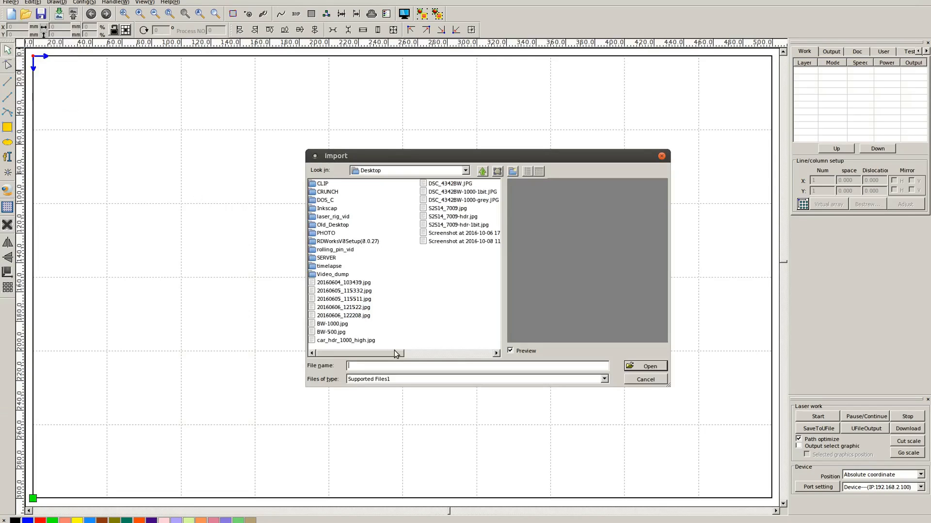
- Import car_hdr_1000_high.jpg as a scan layer and move it to the bed's lower-left corner
click(345, 340)
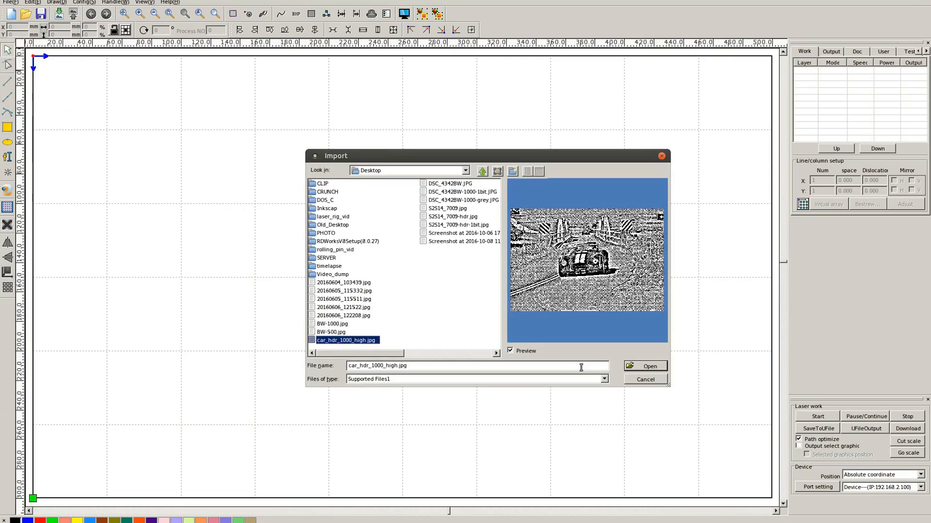
click(643, 366)
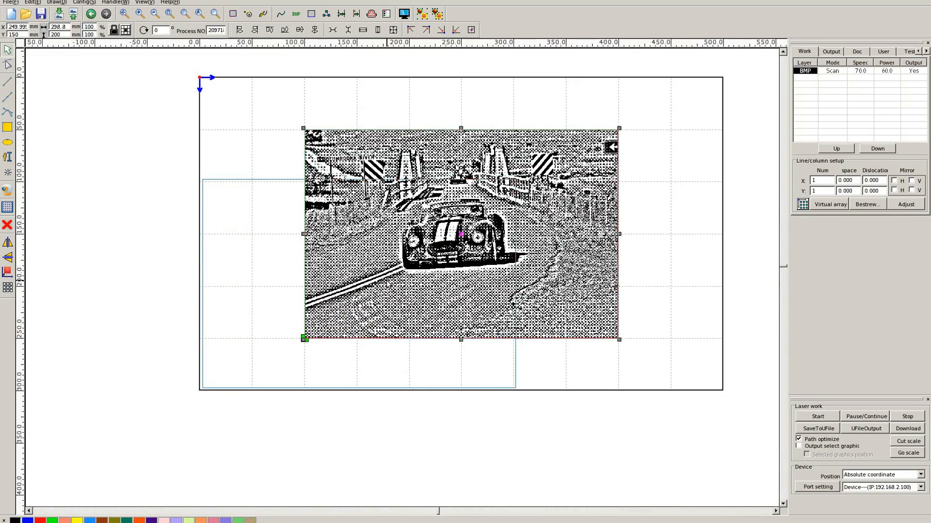
drag(461, 233, 359, 284)
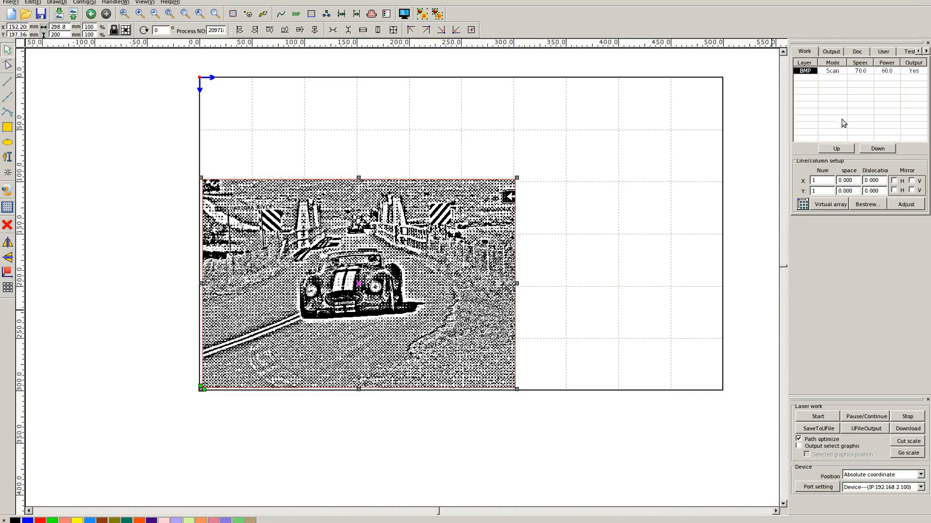